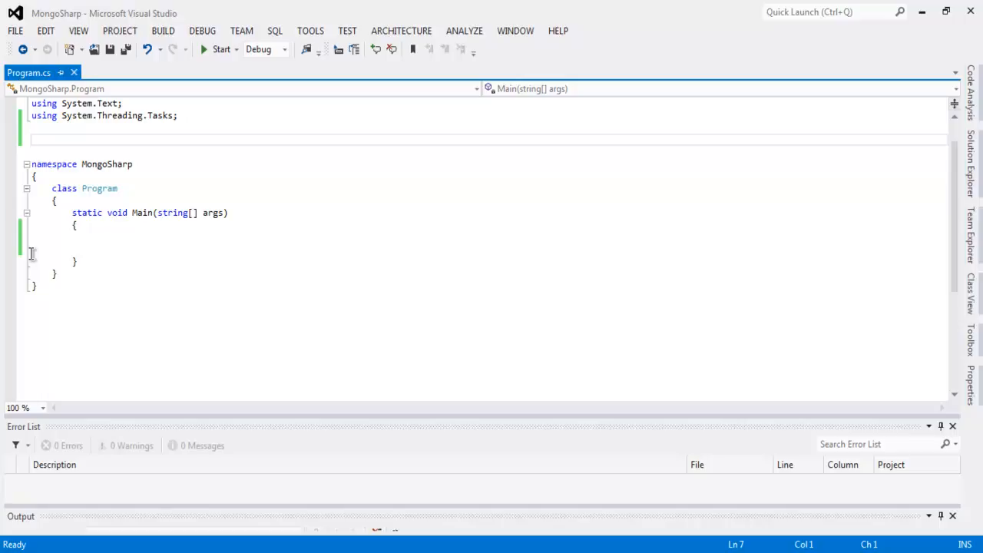
Open Manage NuGet Packages for Solution from the Tools menu's Library Package Manager
click(310, 31)
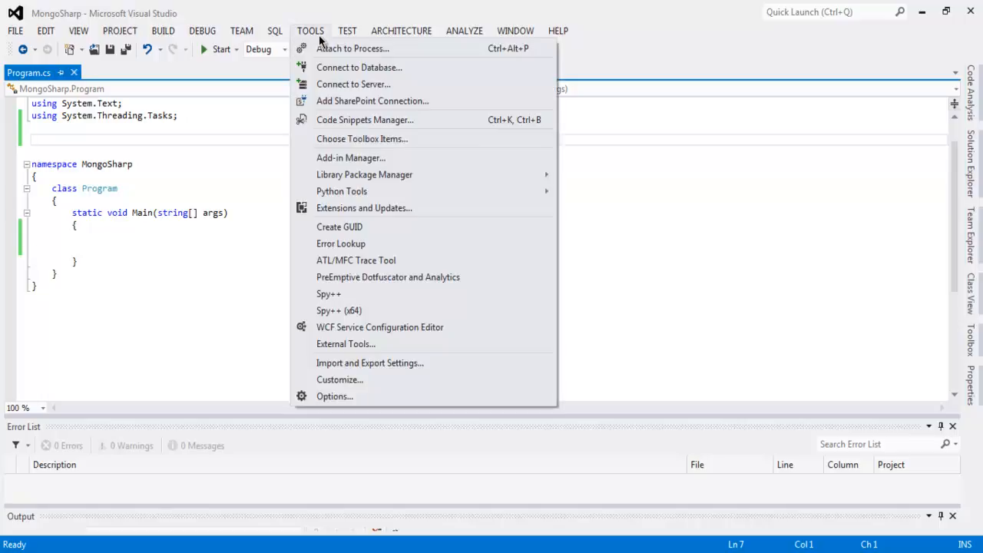
mouse_move(364, 174)
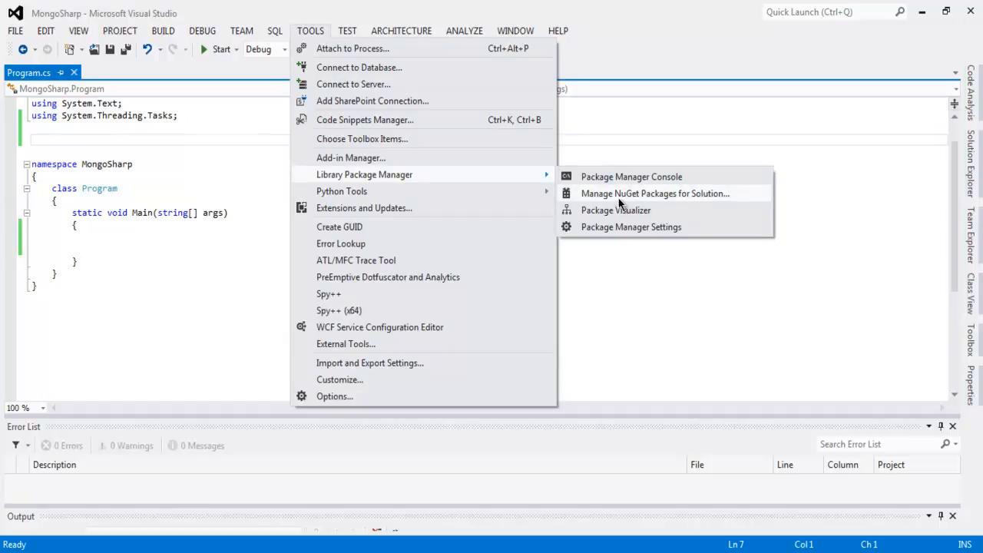
click(654, 193)
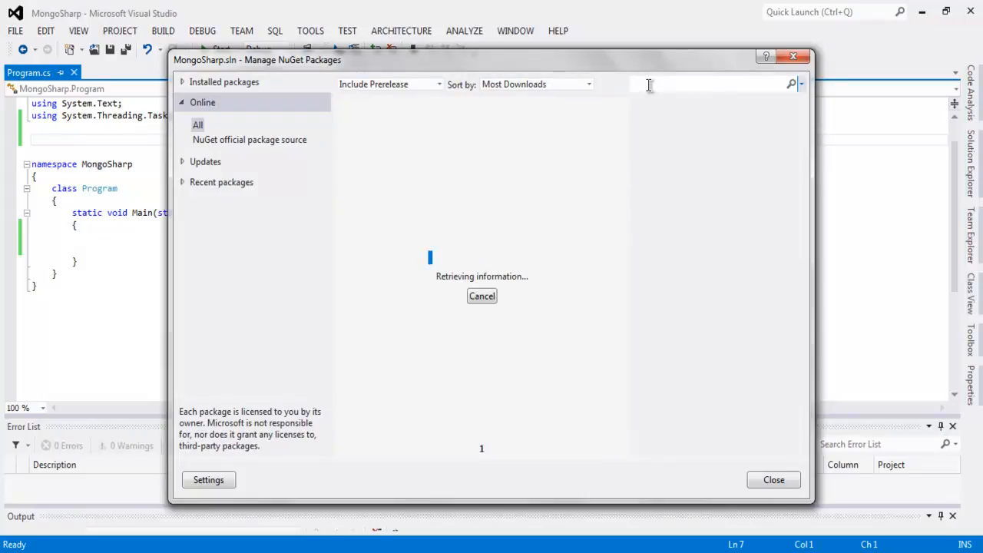
Search online NuGet packages for 'MongoDB' to review MongoDB.Driver and its dependencies
text(Mongo)
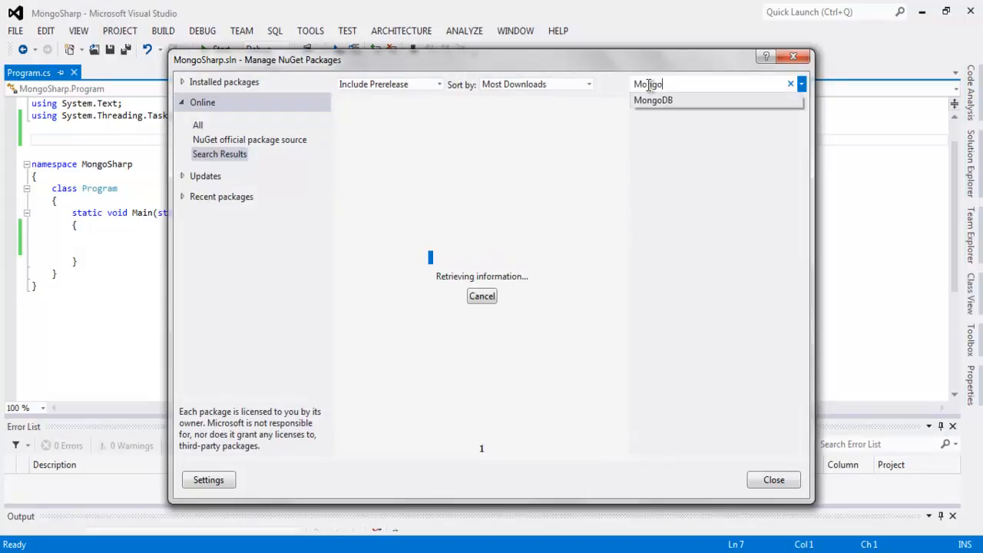
text(DB)
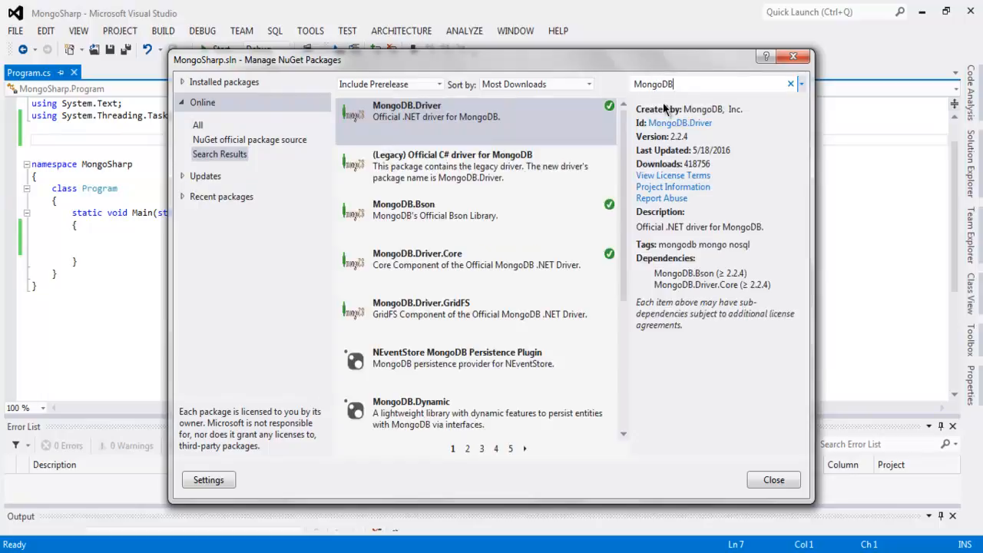
mouse_move(452, 265)
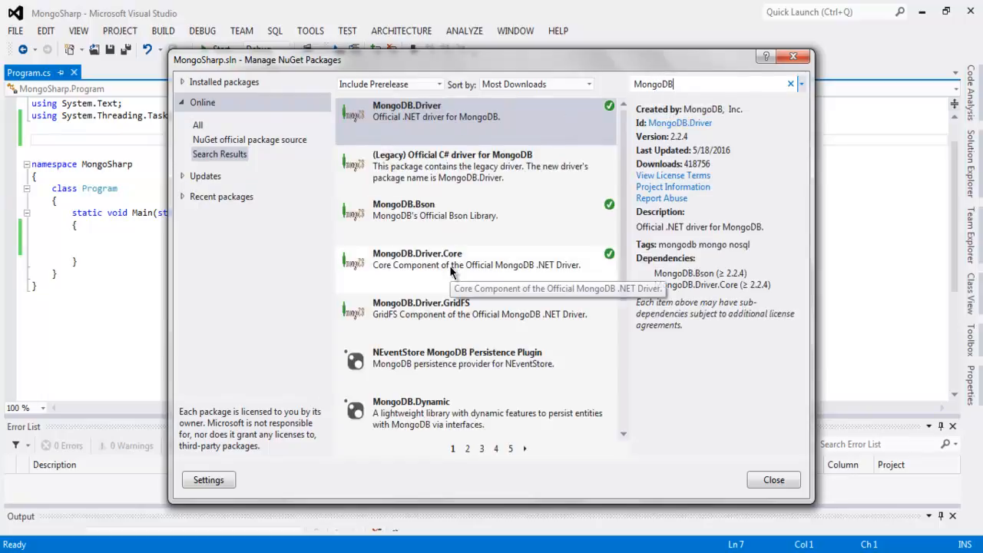
mouse_move(457, 188)
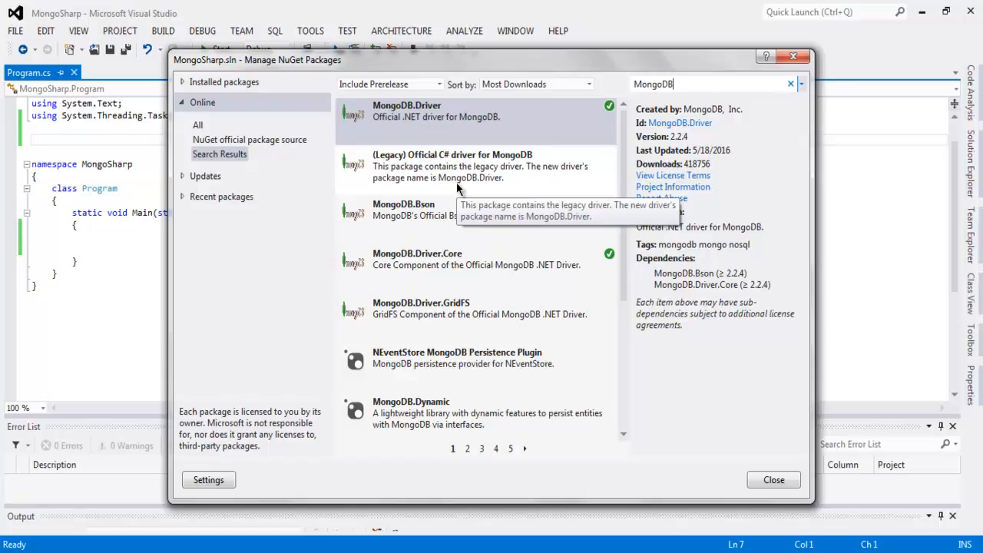
mouse_move(432, 111)
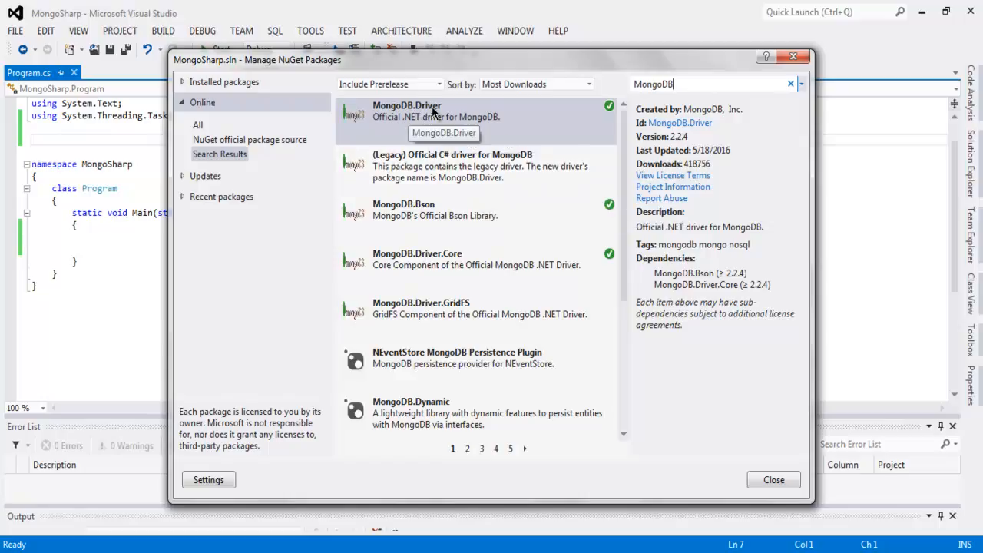
mouse_move(560, 113)
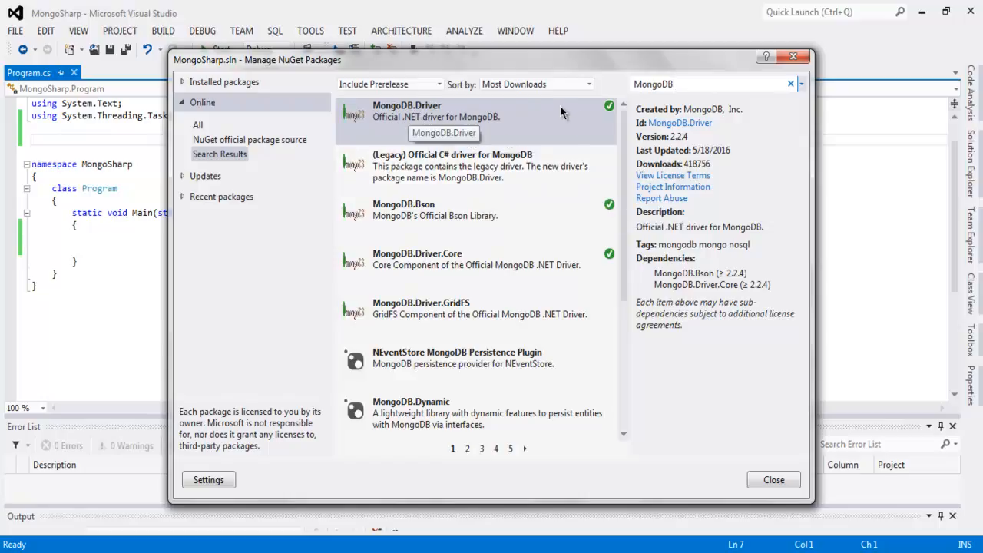
mouse_move(499, 173)
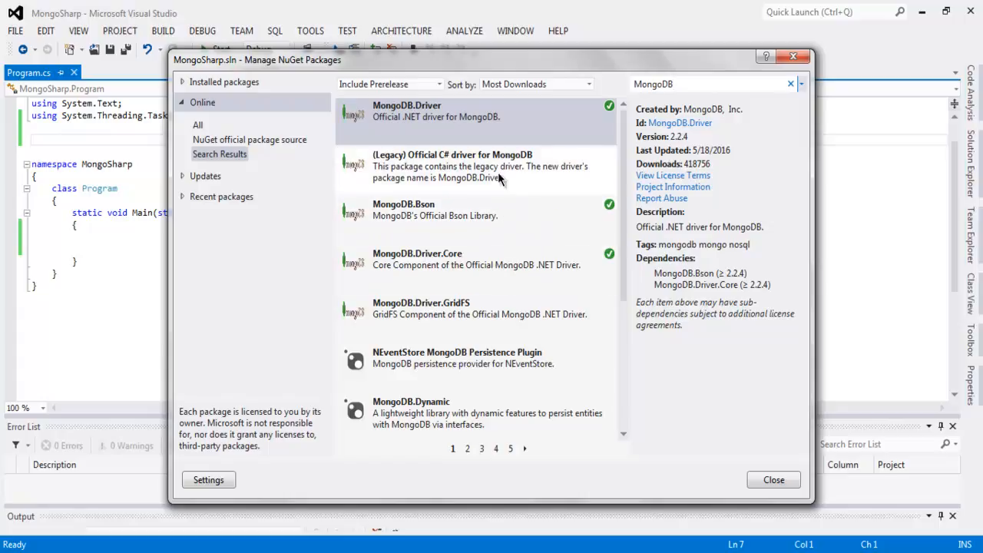
mouse_move(499, 176)
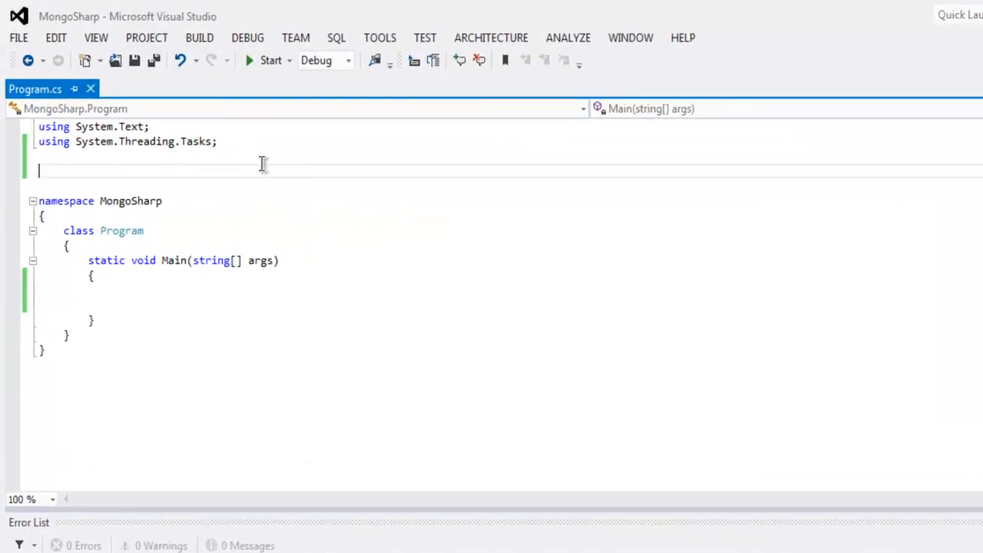
Add 'using MongoDB.Bson;' and 'using MongoDB.Driver;' below the existing using directives
text(using Mong)
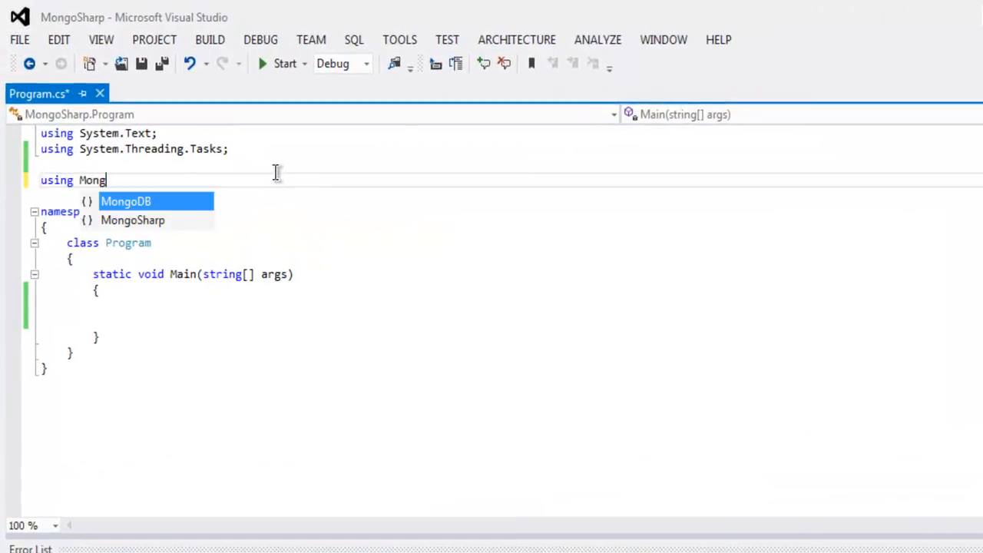
text(oDB.Bson;)
text(using)
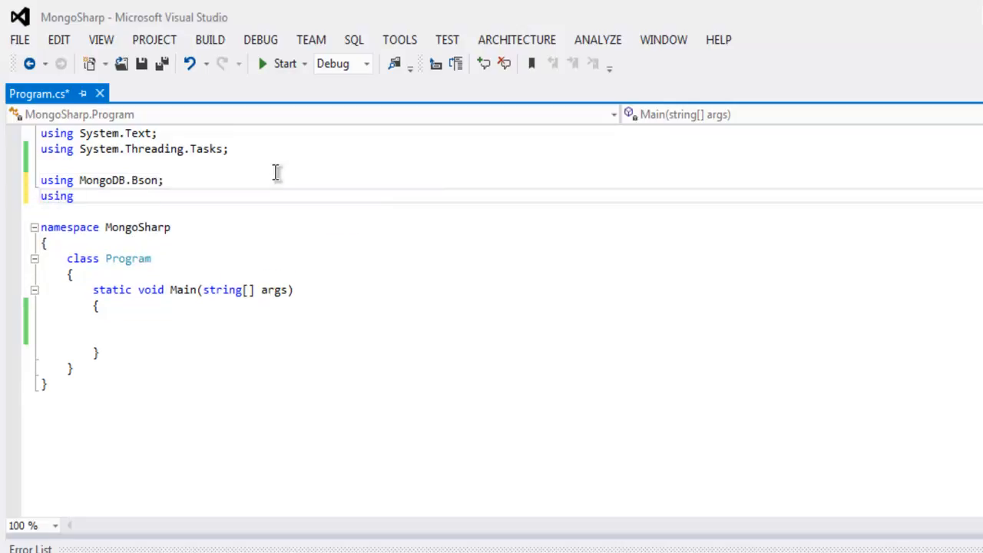
text(MongoDB.)
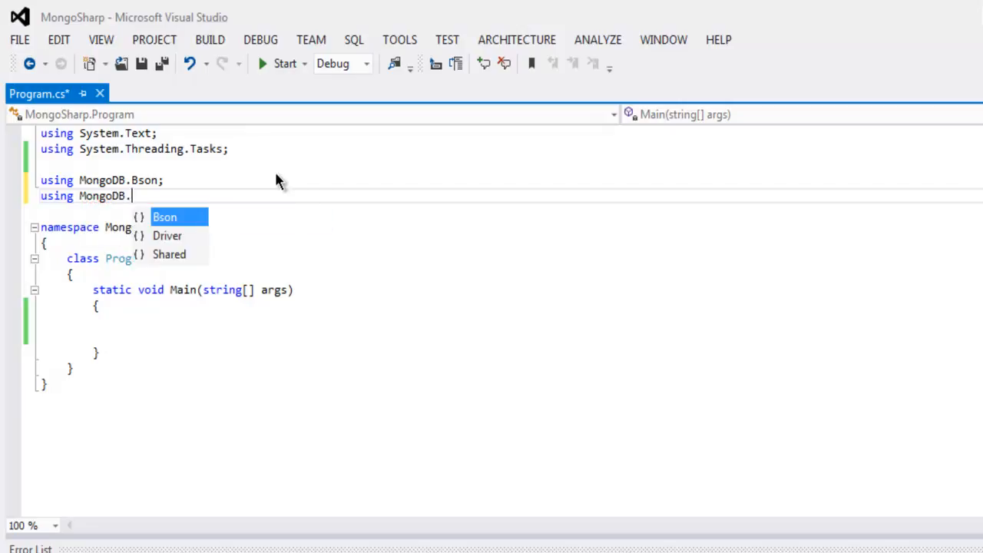
text(Driver;)
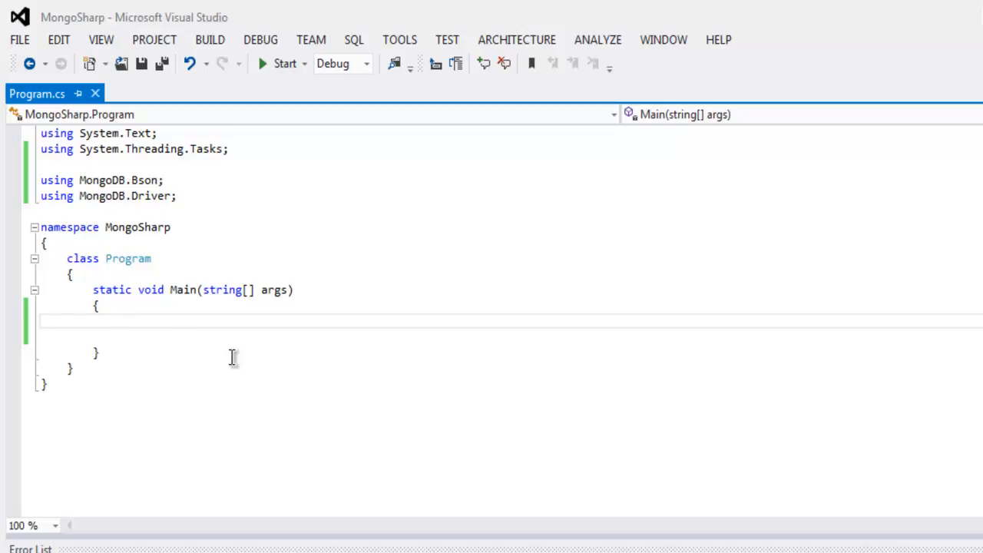
Add var client = new MongoClient("mongodb://localhost:27017"); inside Main
text(var client =)
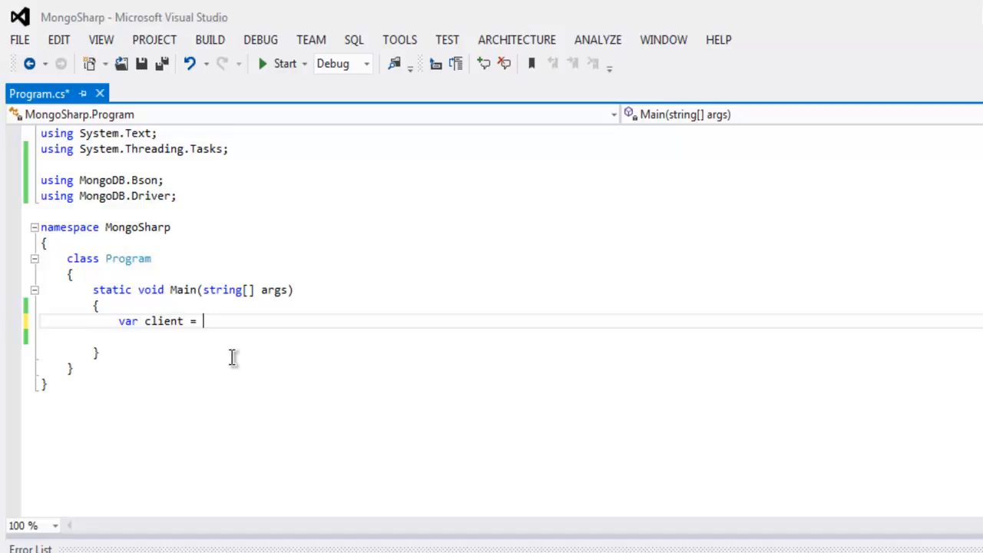
text(new Mongo)
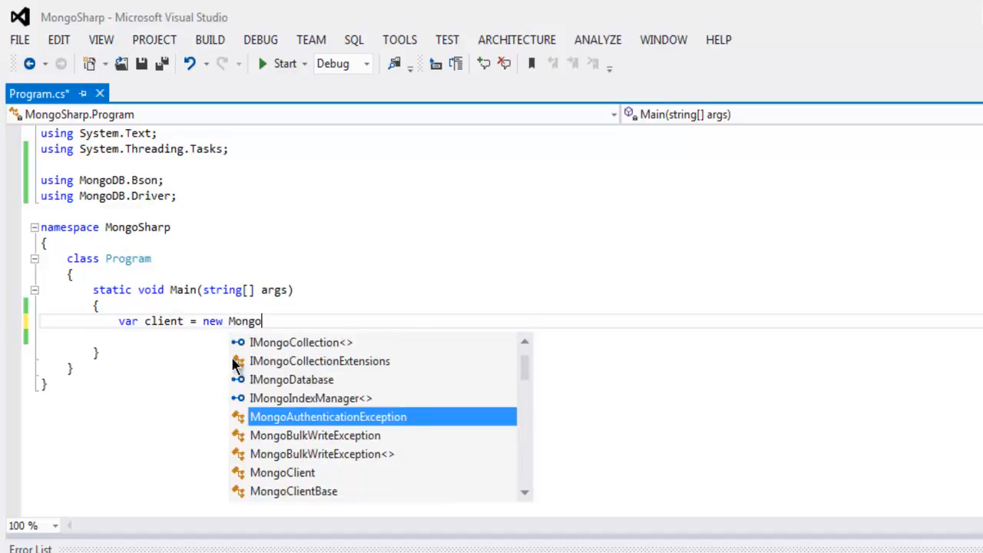
mouse_move(328, 416)
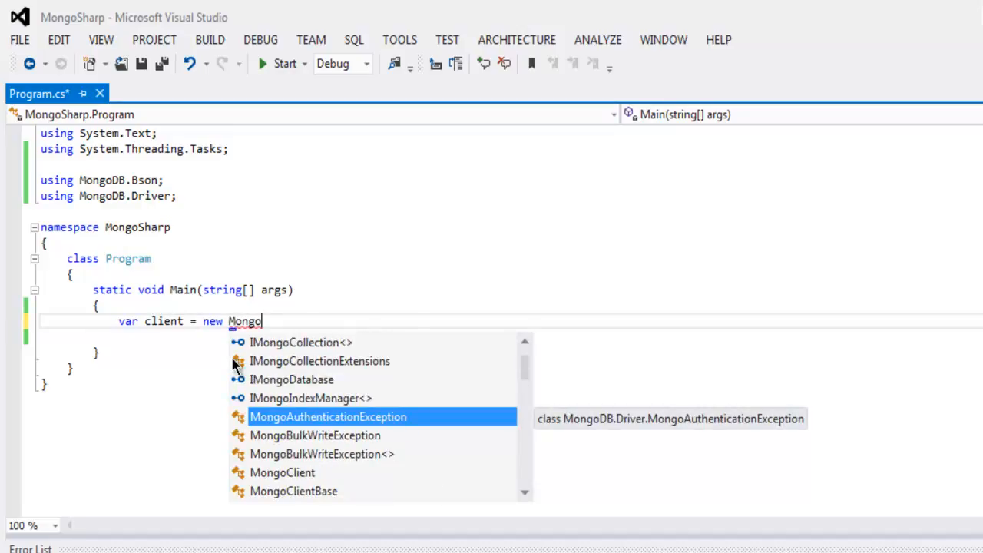
text(Client)
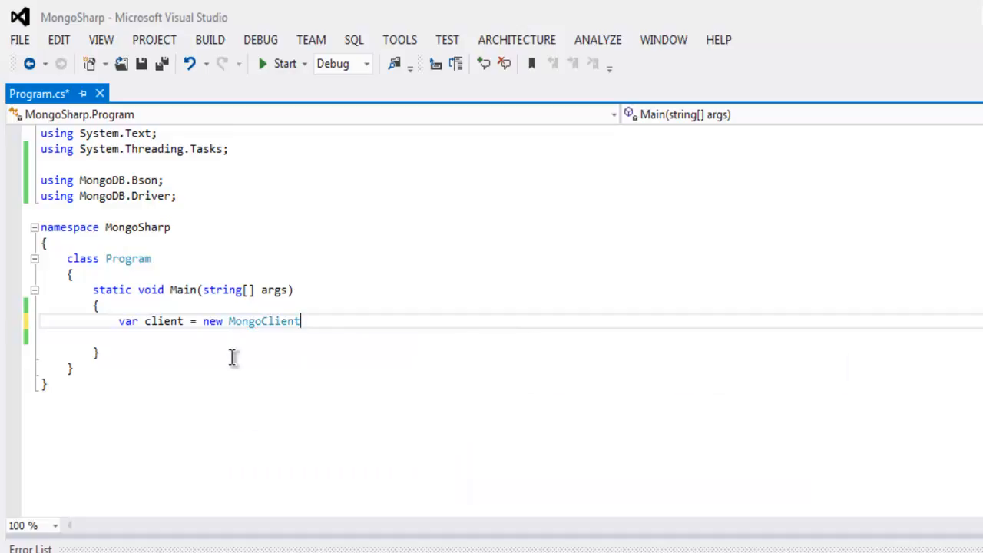
text(()
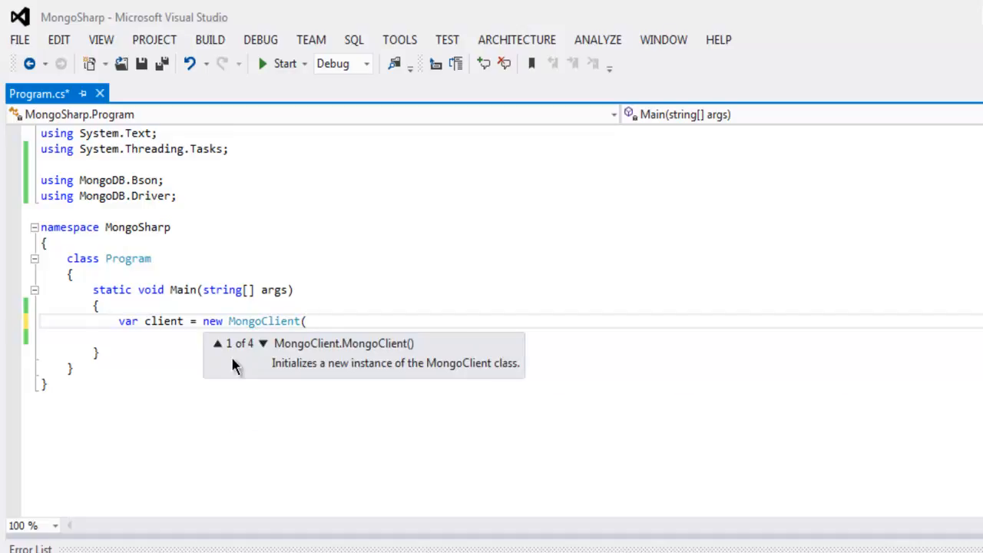
text("mongodb)
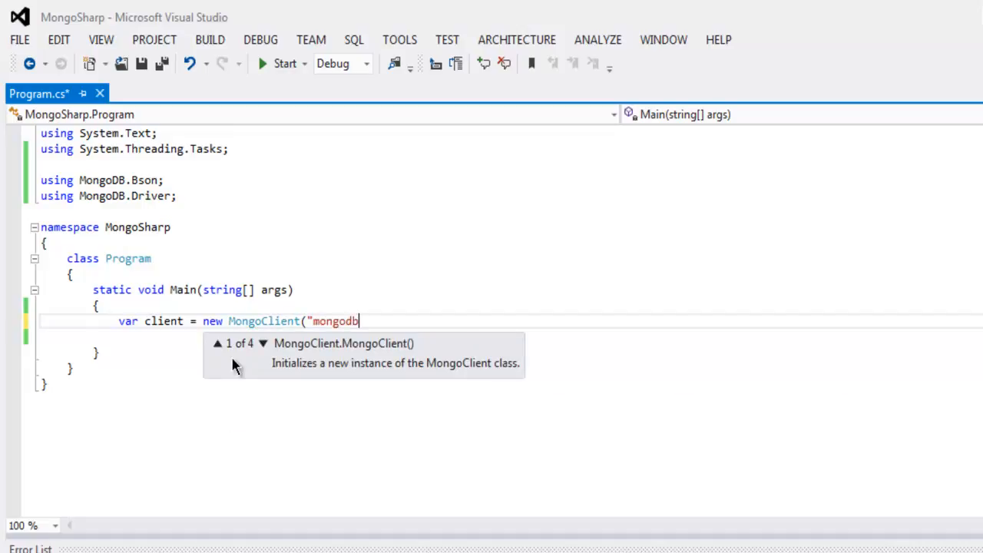
text(://loc)
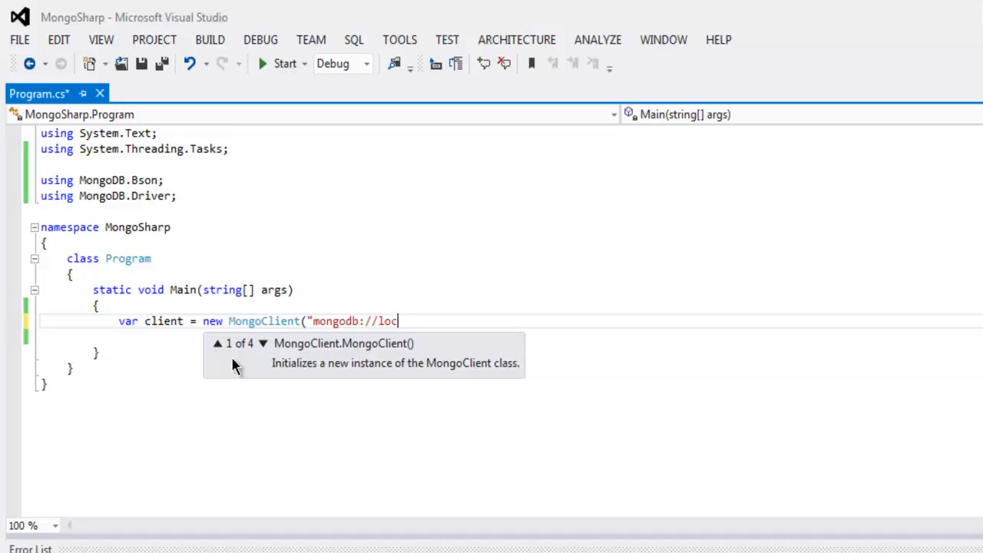
text(alhost)
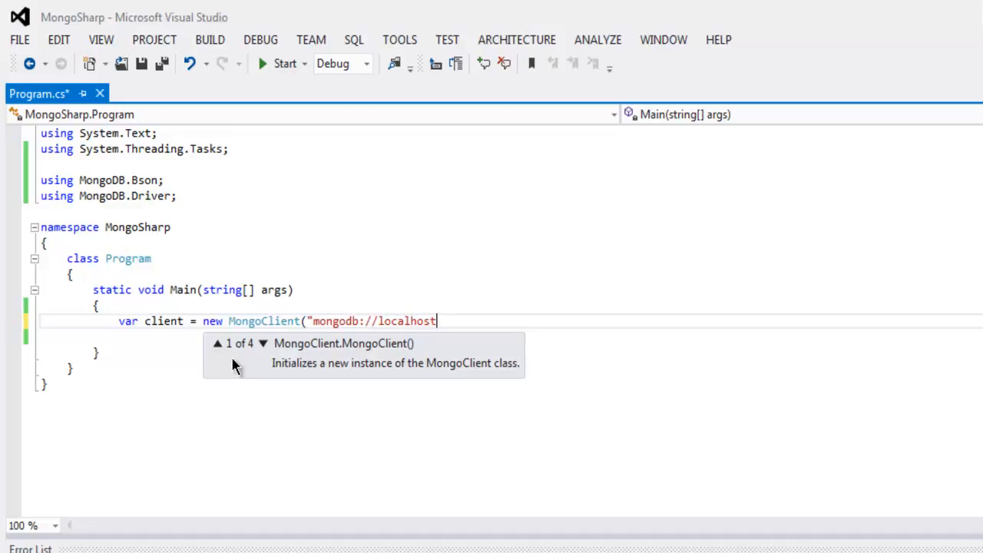
text(:270)
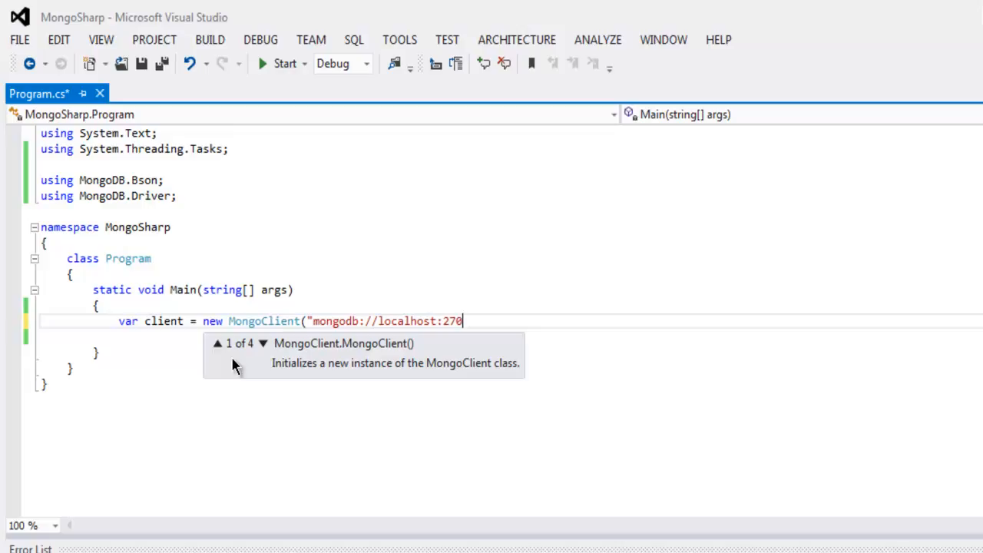
text(1)
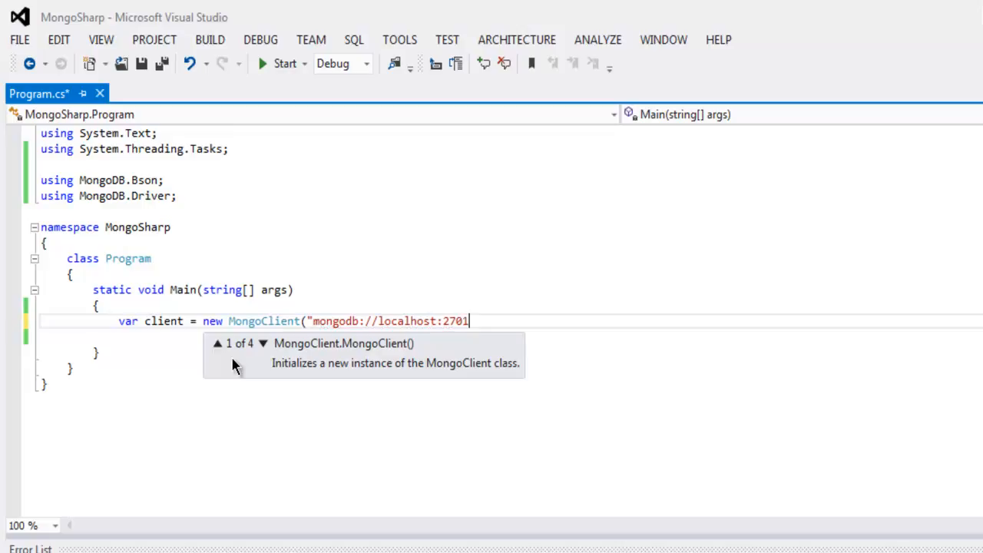
text(7");)
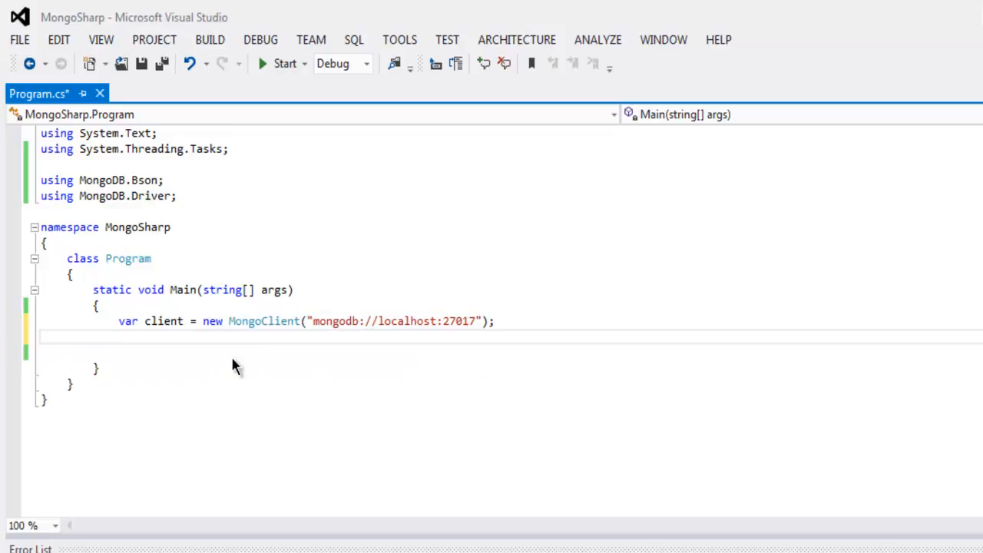
Add var database = client.GetDatabase("startup"); below the client line
text(var database)
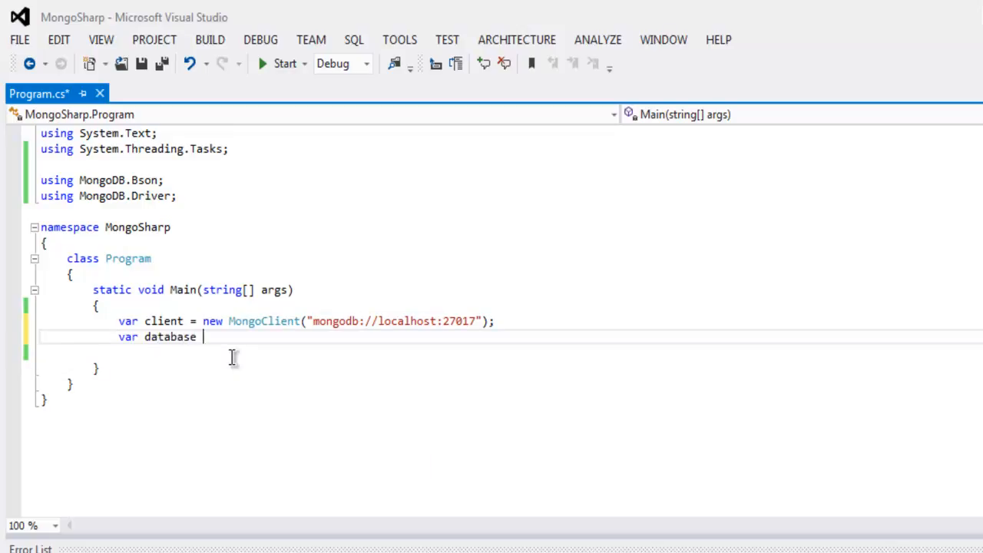
text(=)
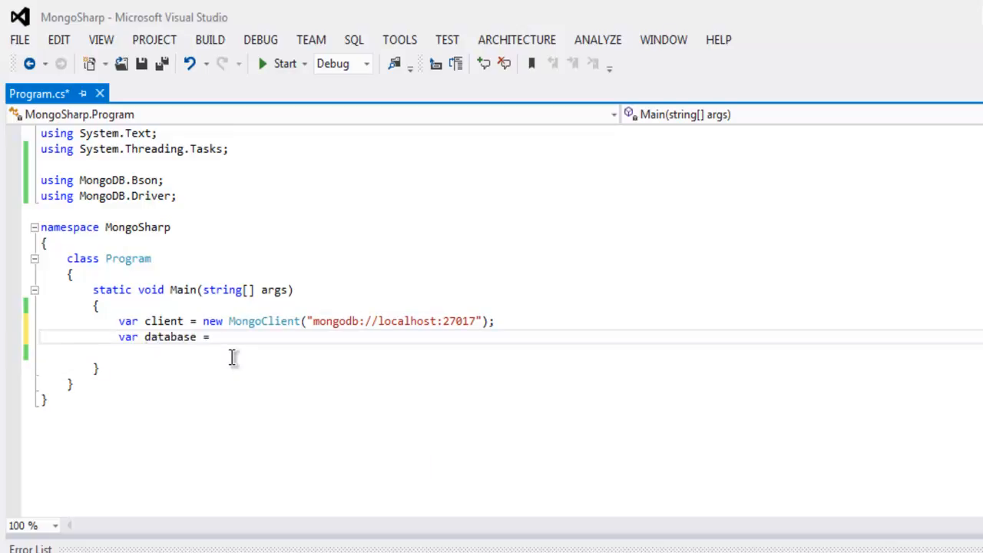
text(client.)
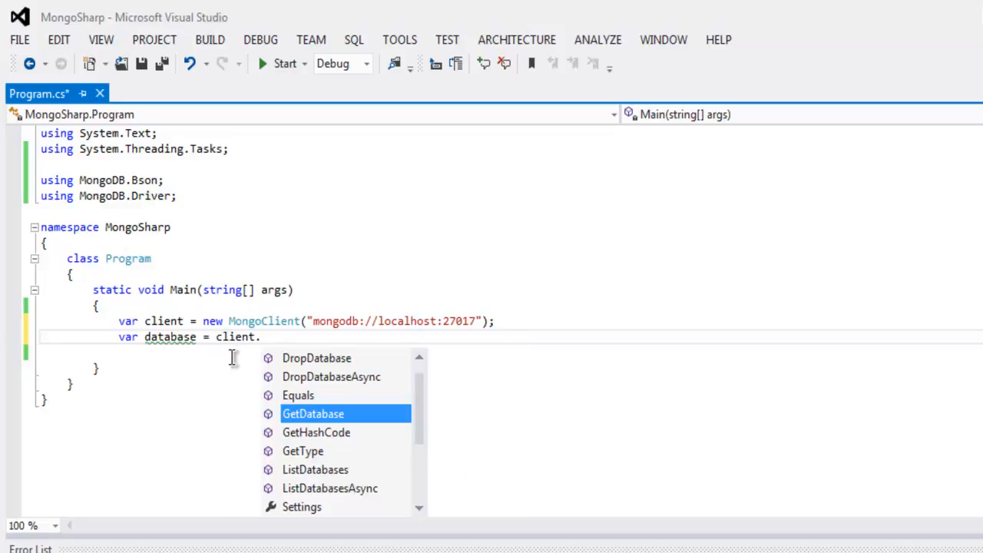
mouse_move(312, 413)
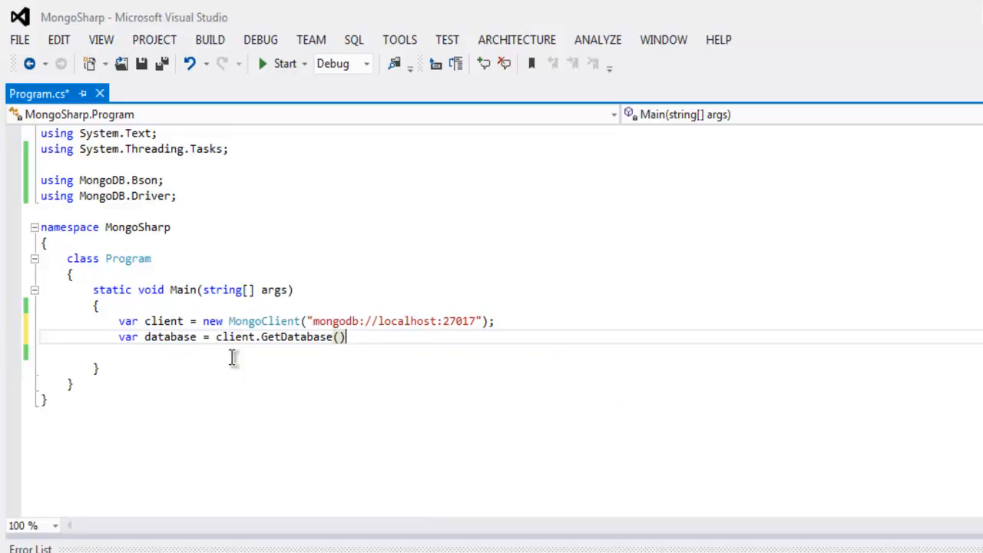
text(")
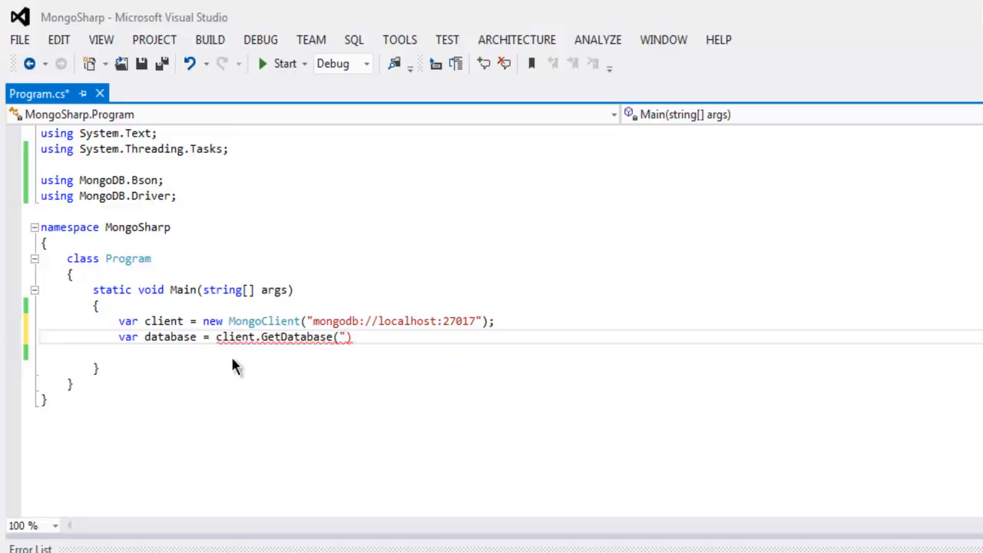
text(startup)
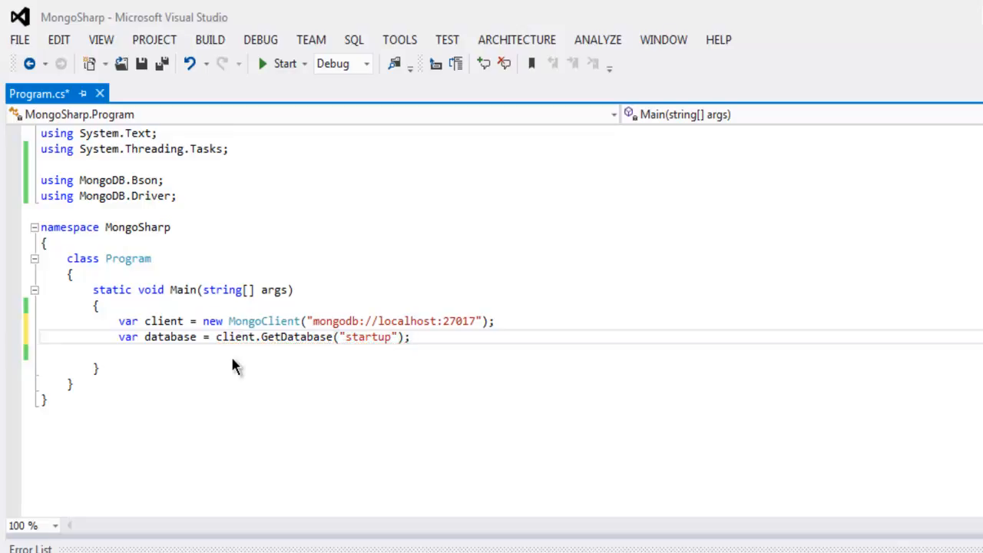
text(var collec)
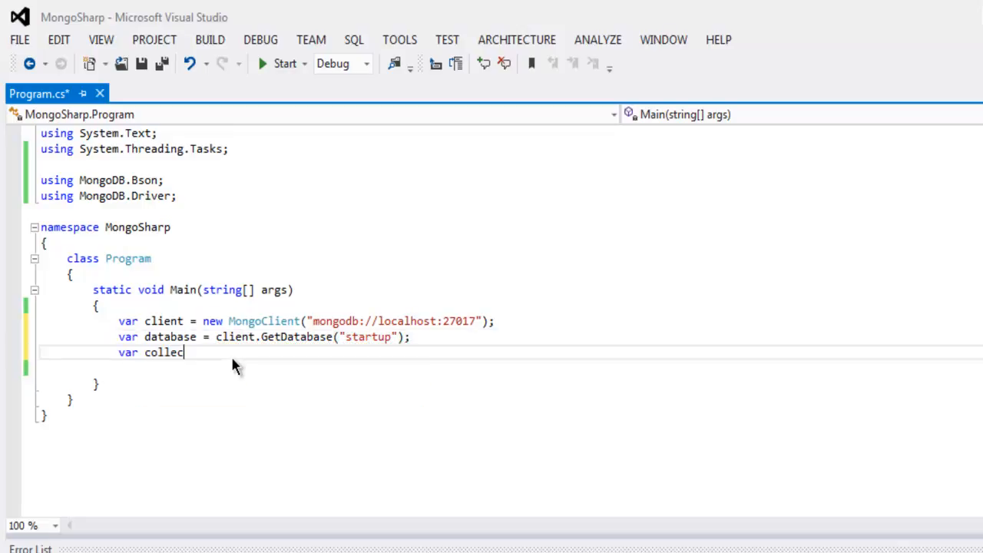
Add var collection = database.GetCollection<BsonDocument>("employee"); and save Program.cs
text(tion =)
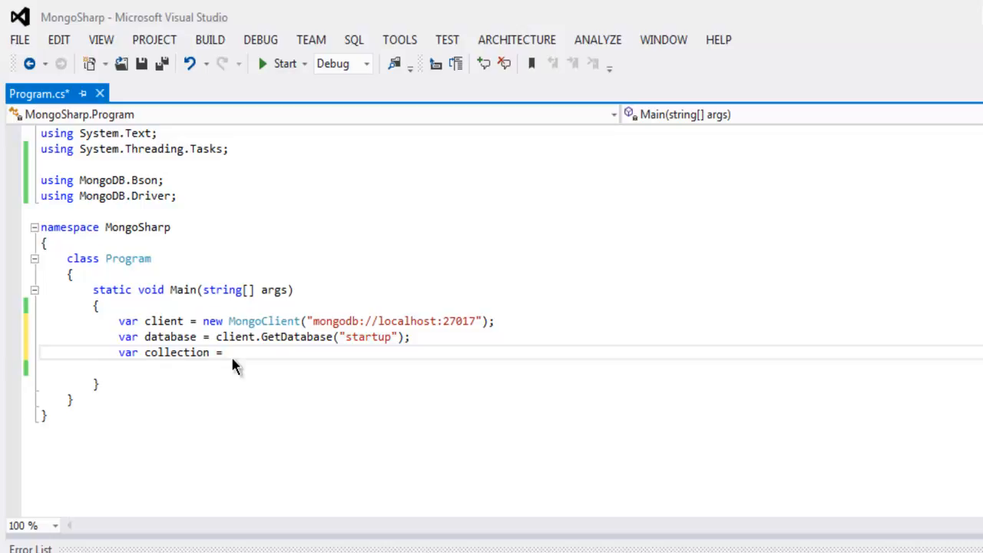
text(database)
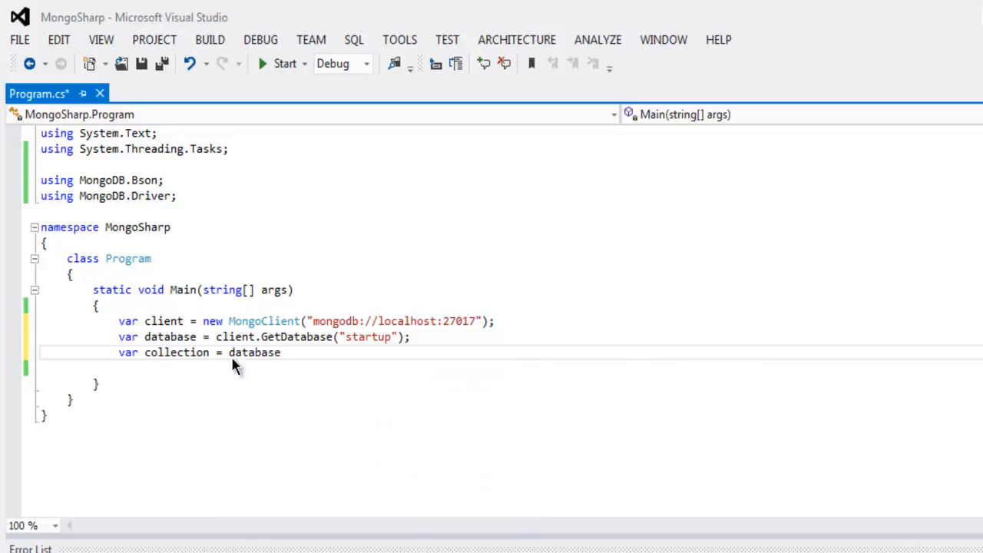
text(.GetCollection)
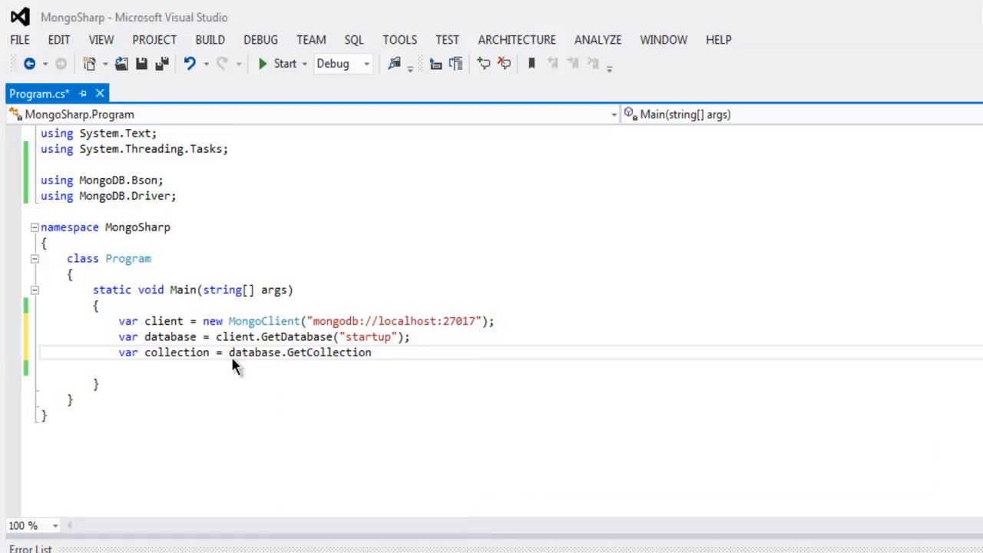
text(<>)
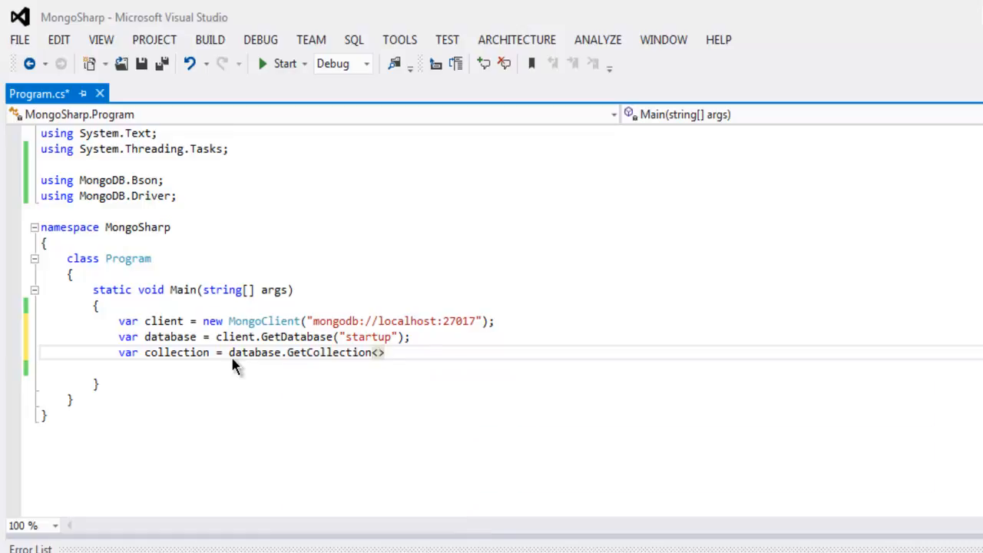
text(BsonDocument)
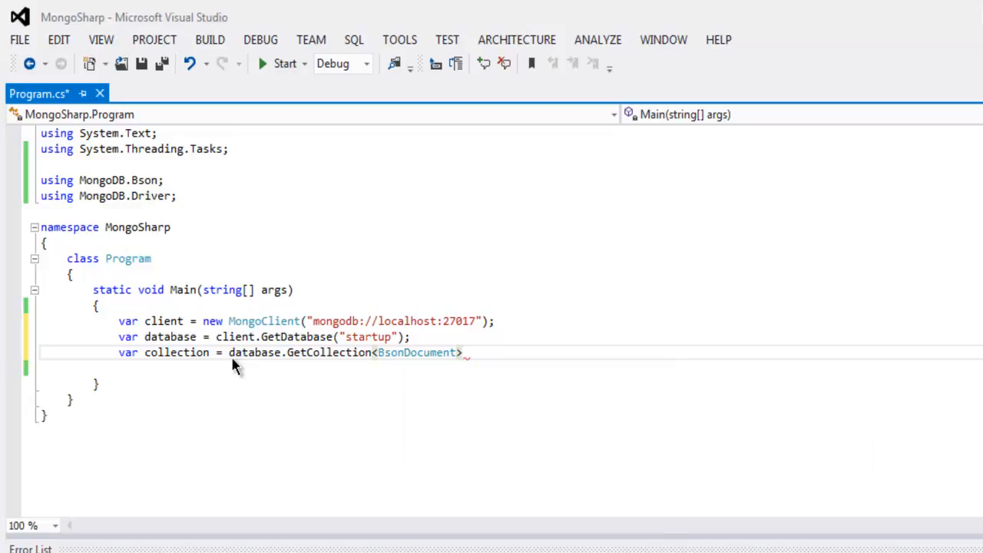
text(("employee");)
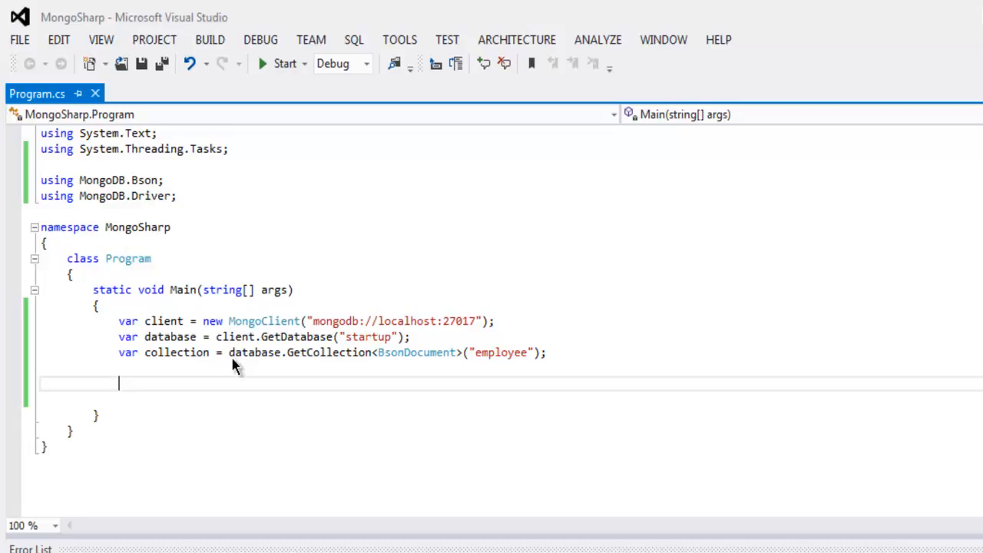
mouse_move(205, 340)
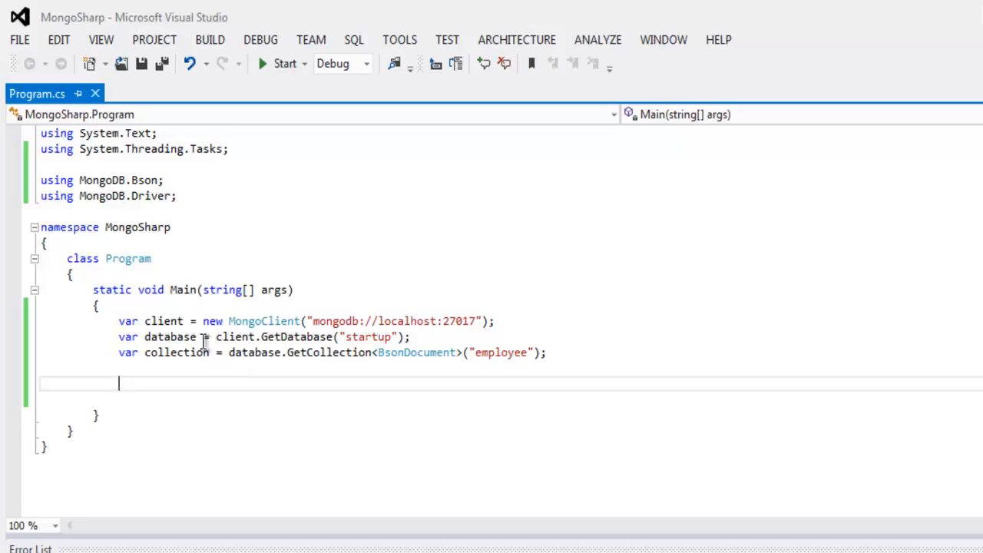
mouse_move(184, 387)
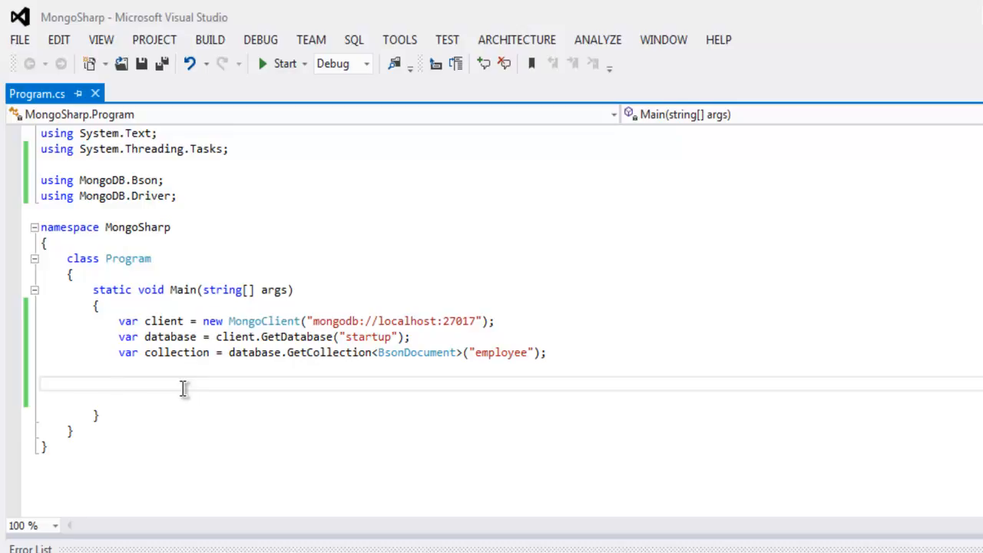
Type collection.Find(new BsonDocument()).ForEachAsync(X=> below the GetCollection line
text(c)
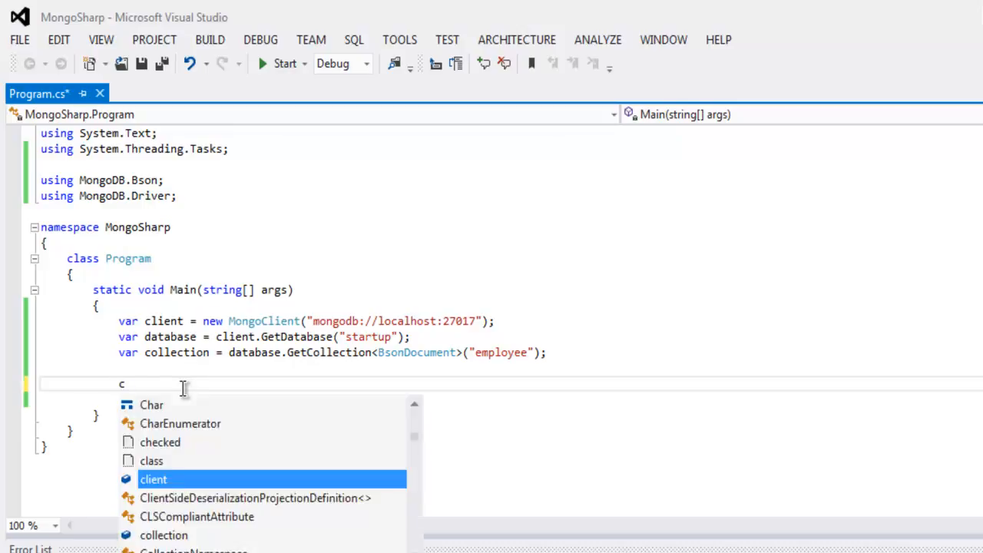
text(ollection.)
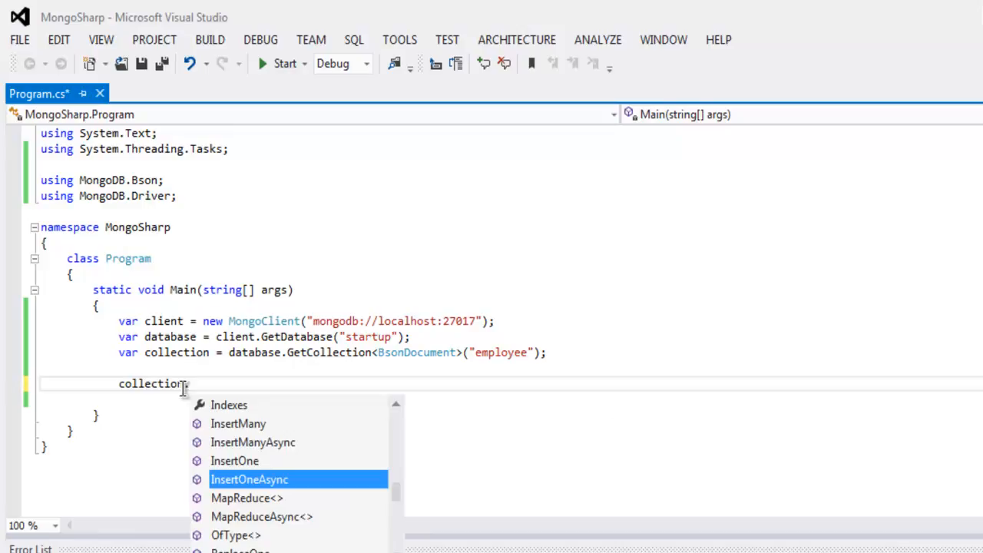
text(Find)
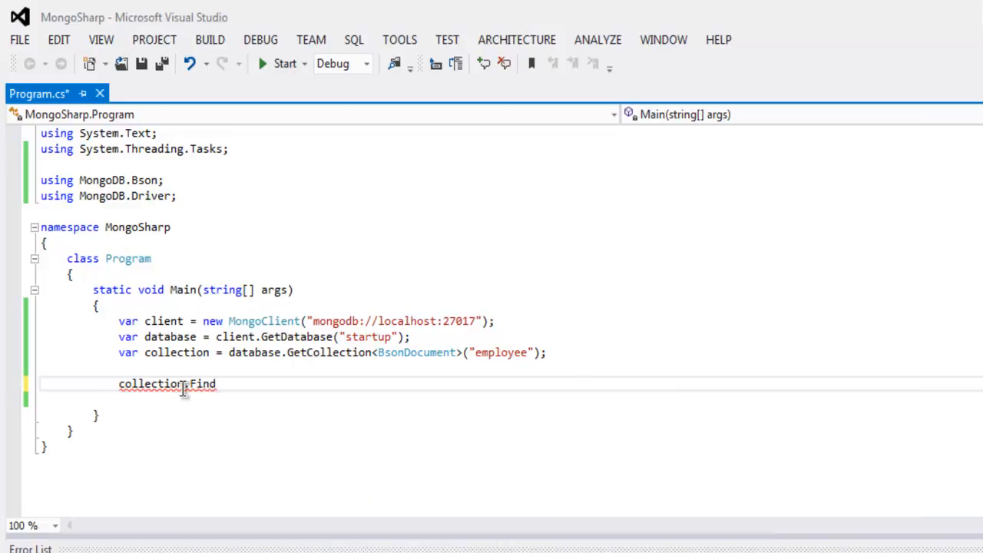
text(())
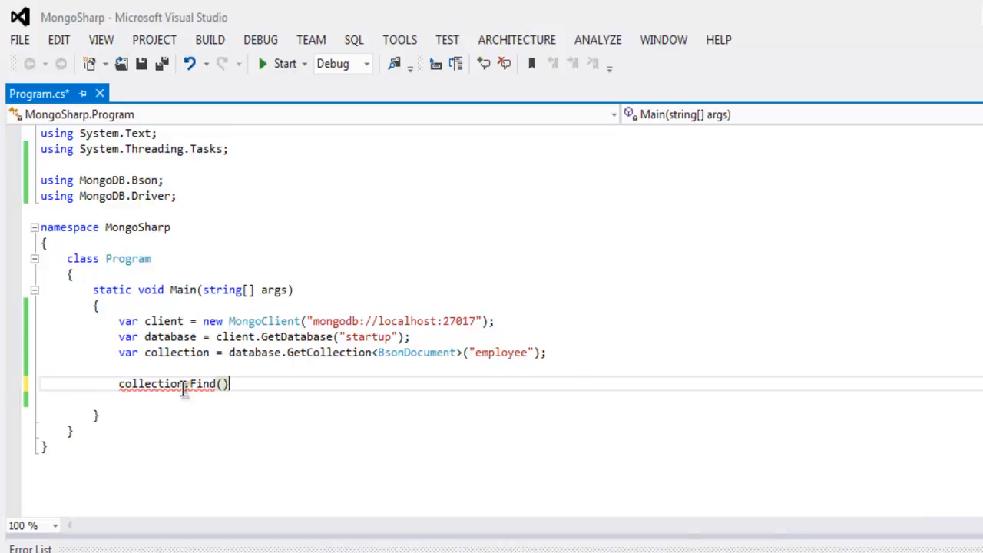
text(new)
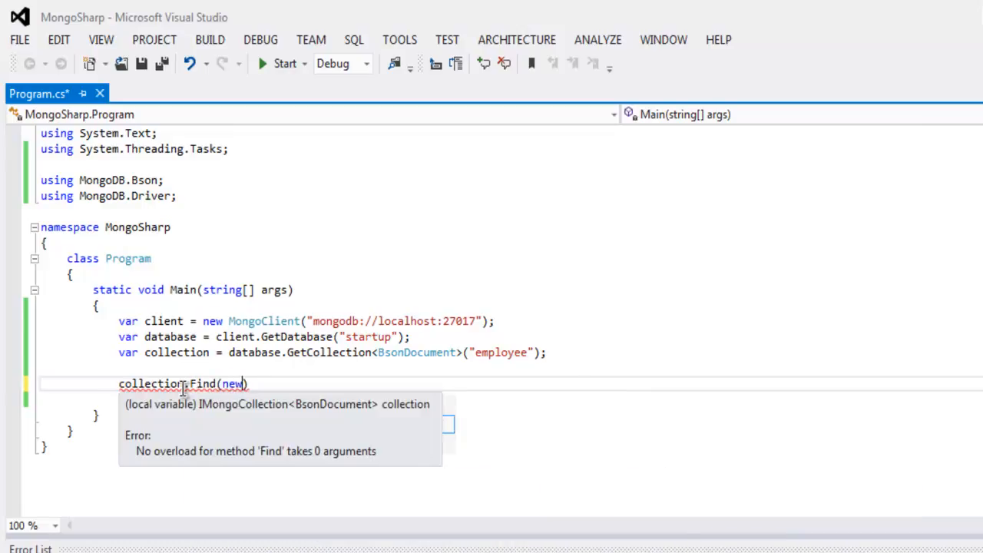
text(BsonDocument()
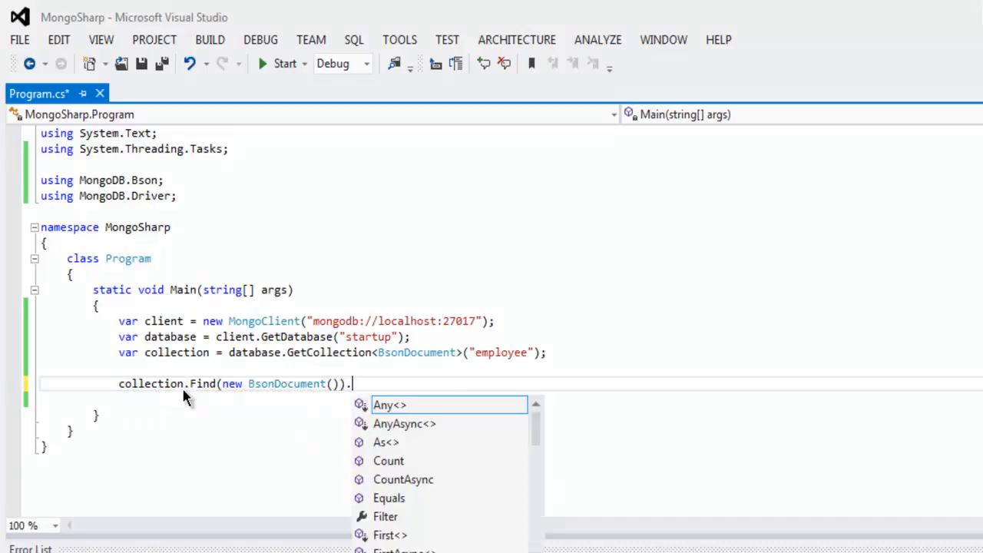
text(F)
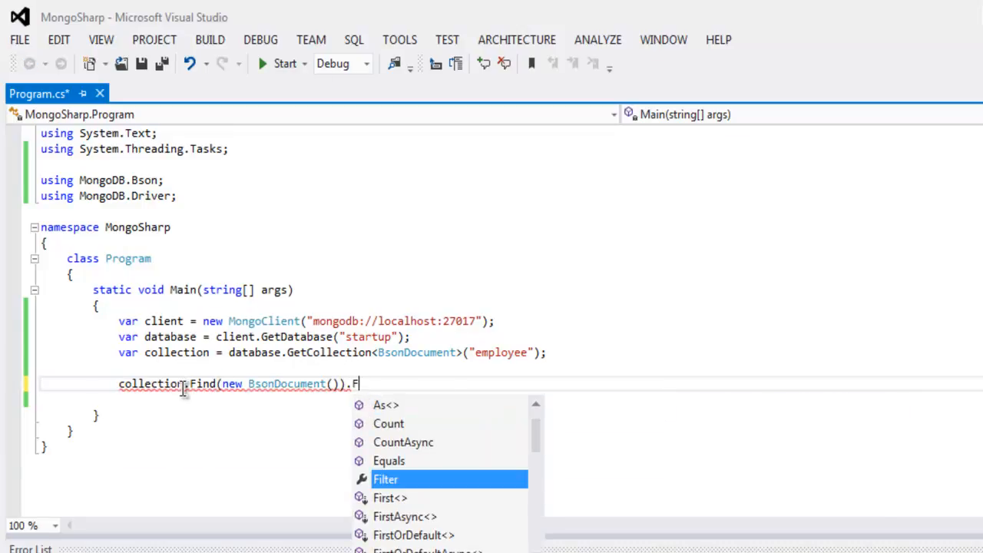
text(or)
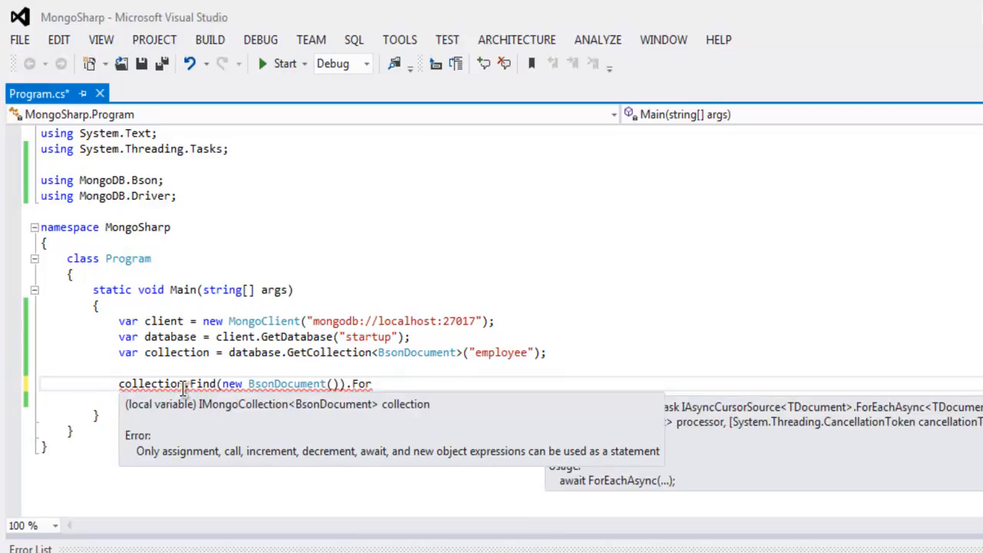
text(EachAsync)
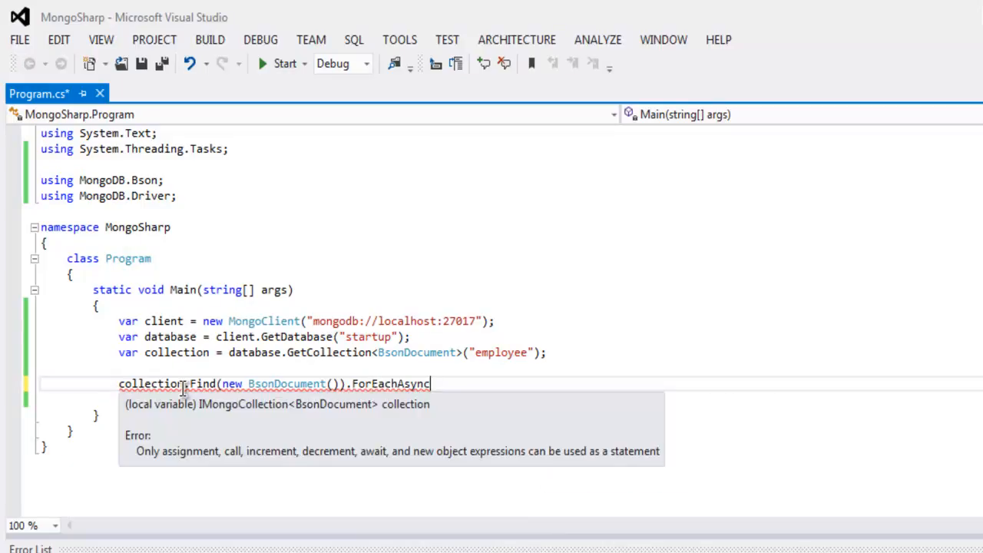
text(()
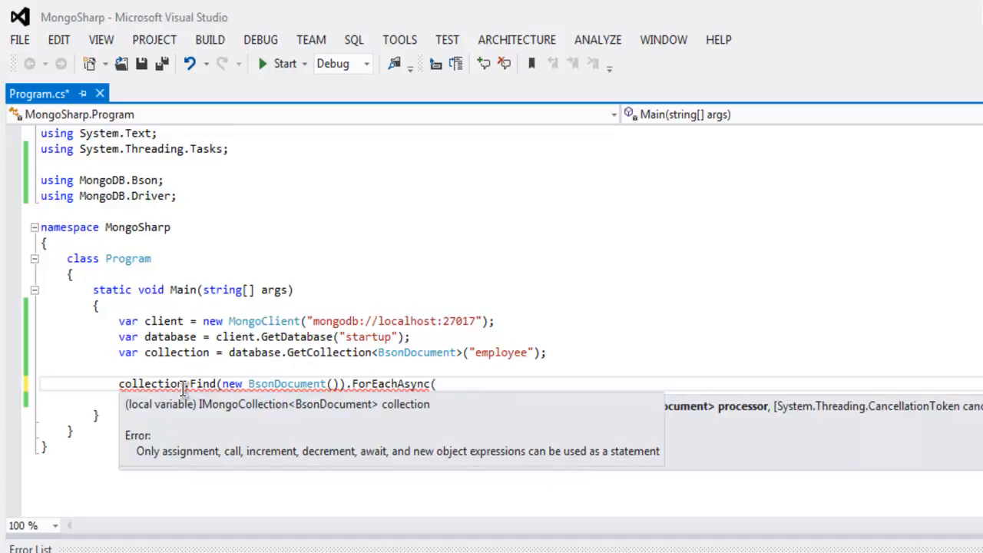
text(X=)
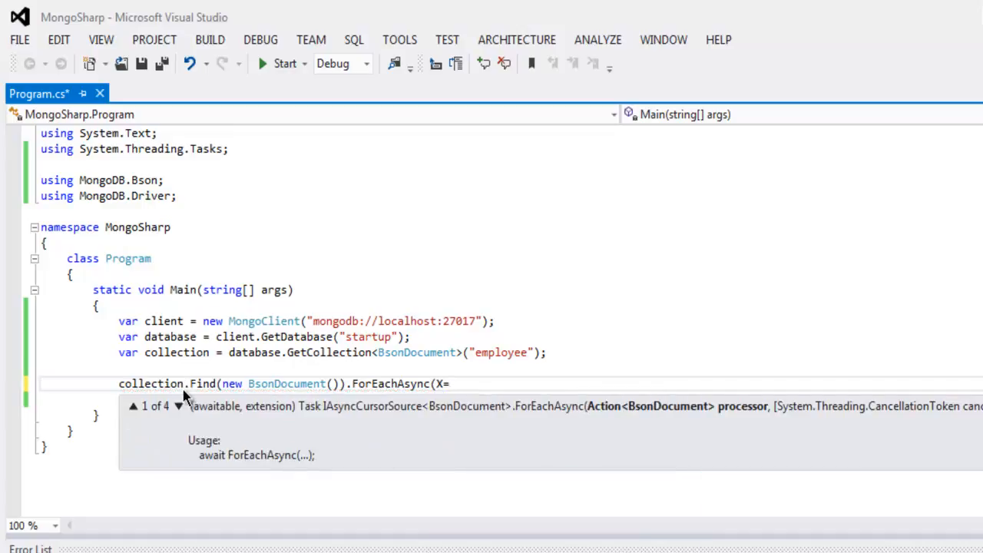
text(7)
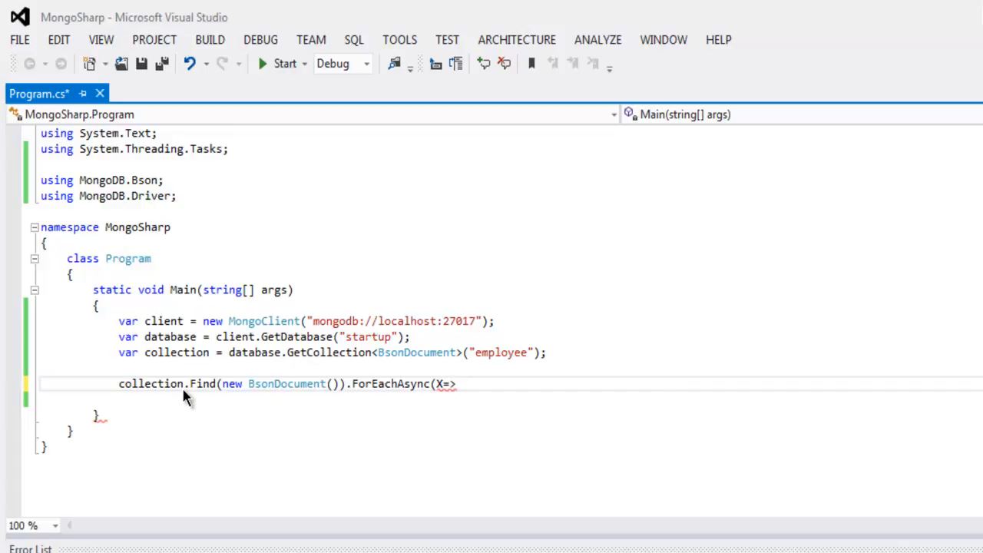
Complete the lambda with Console.WriteLine(X)); to print each employee document
text(Console.W)
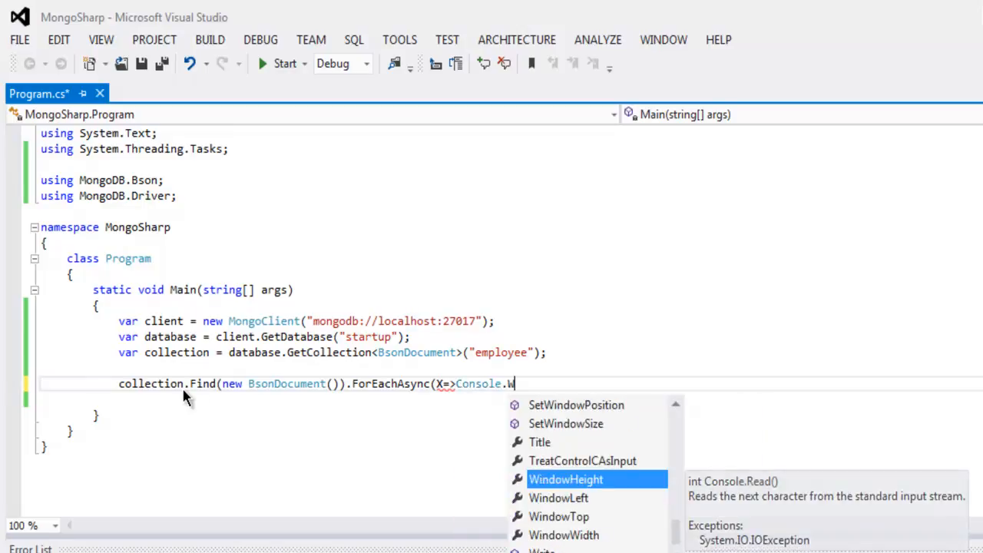
text(i)
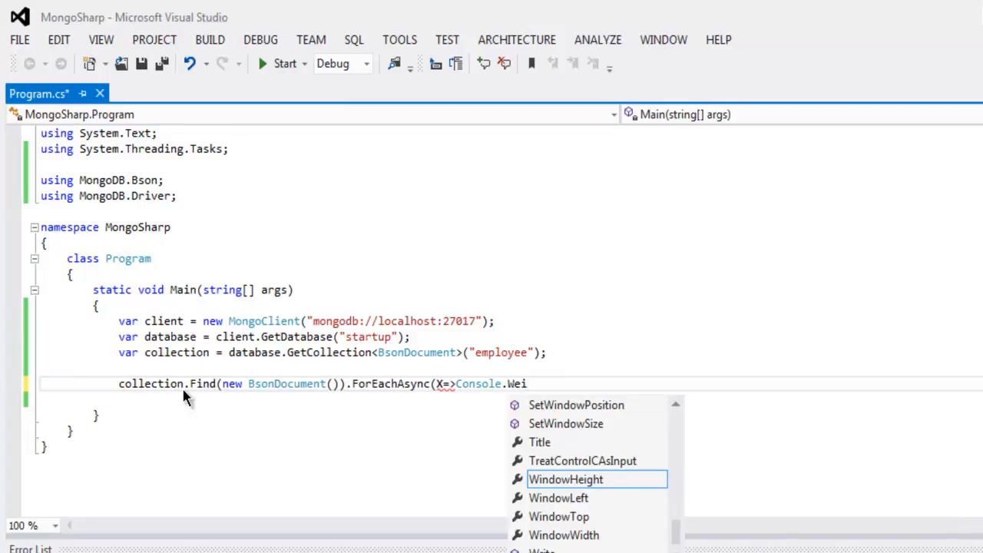
text(teLine)
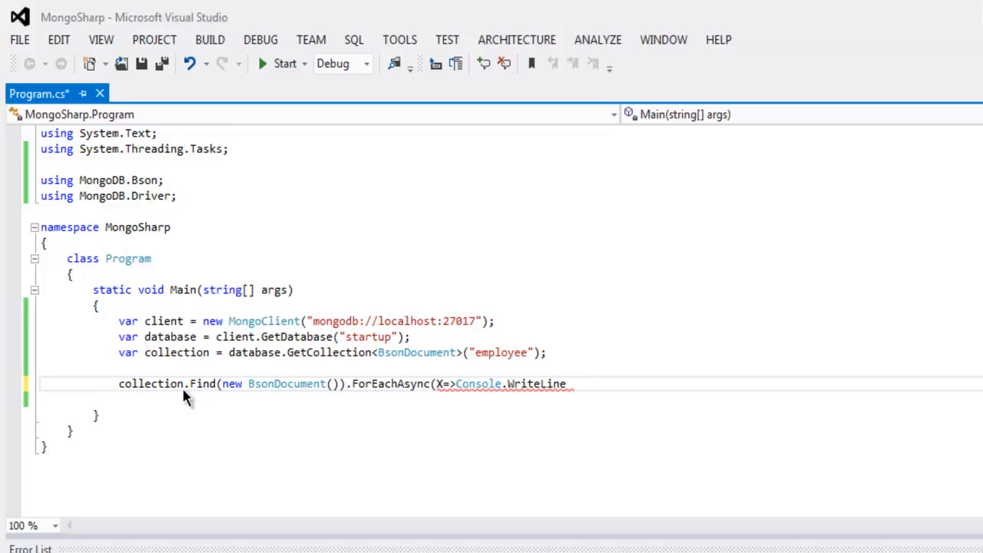
text((X)
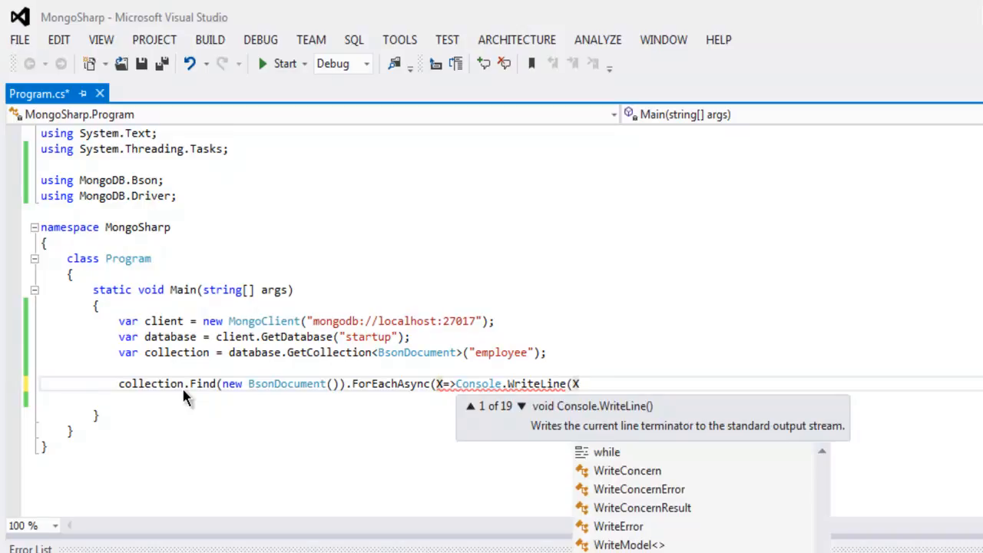
text())
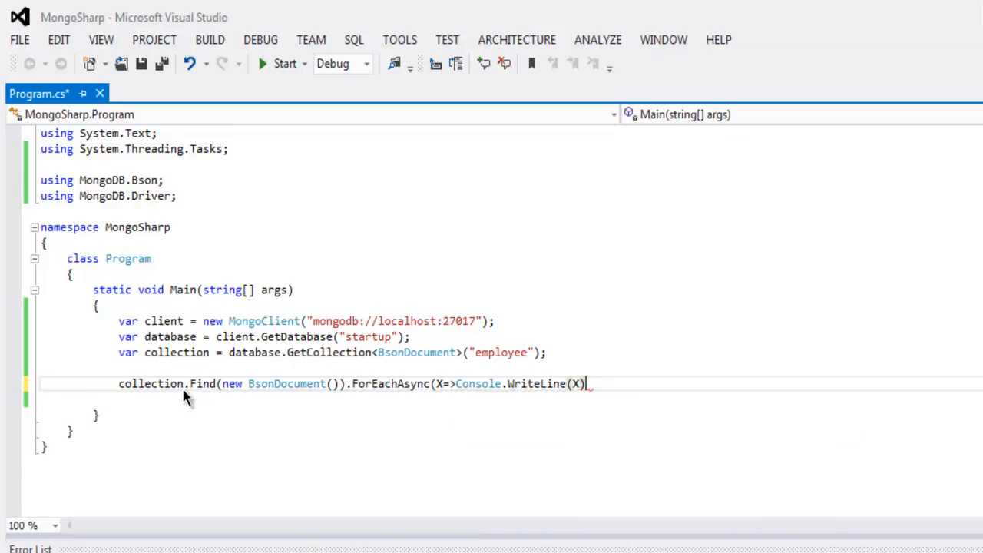
text(;)
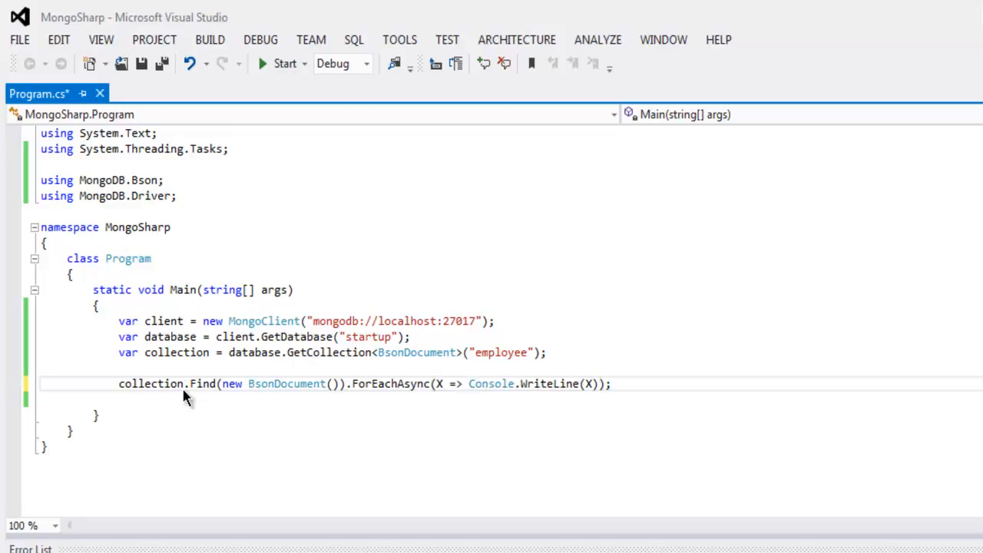
text(C)
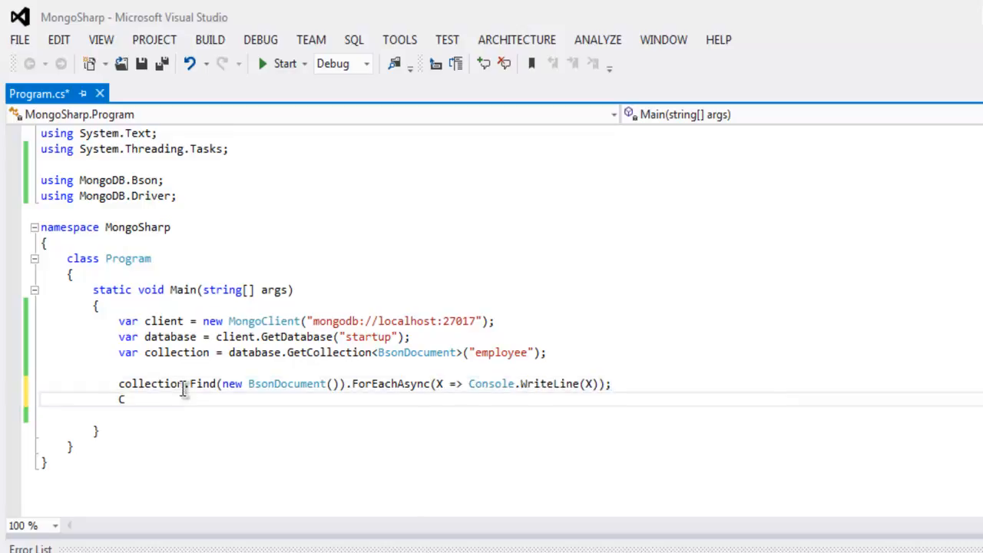
Add Console.Read(); after the ForEachAsync statement and save Program.cs
text(onsole.)
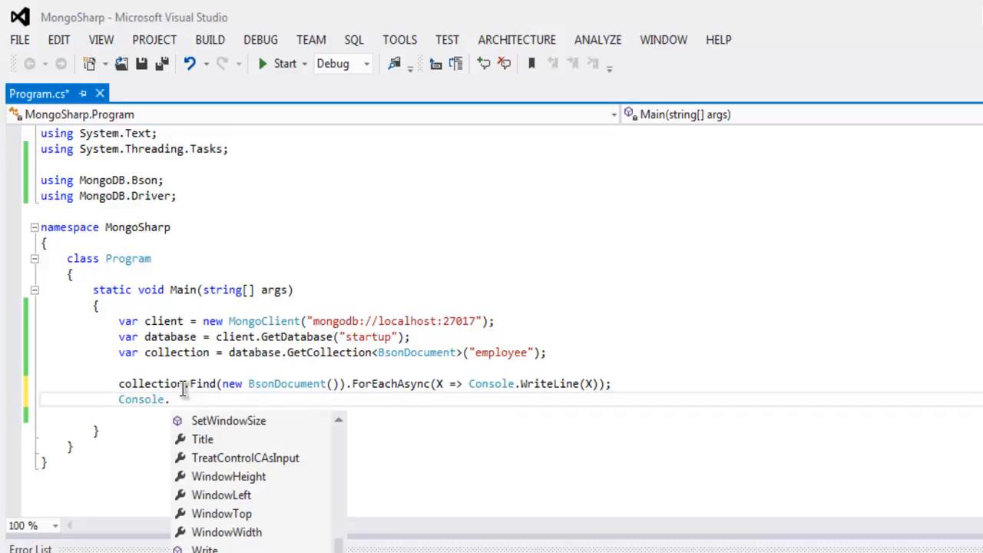
text(Read())
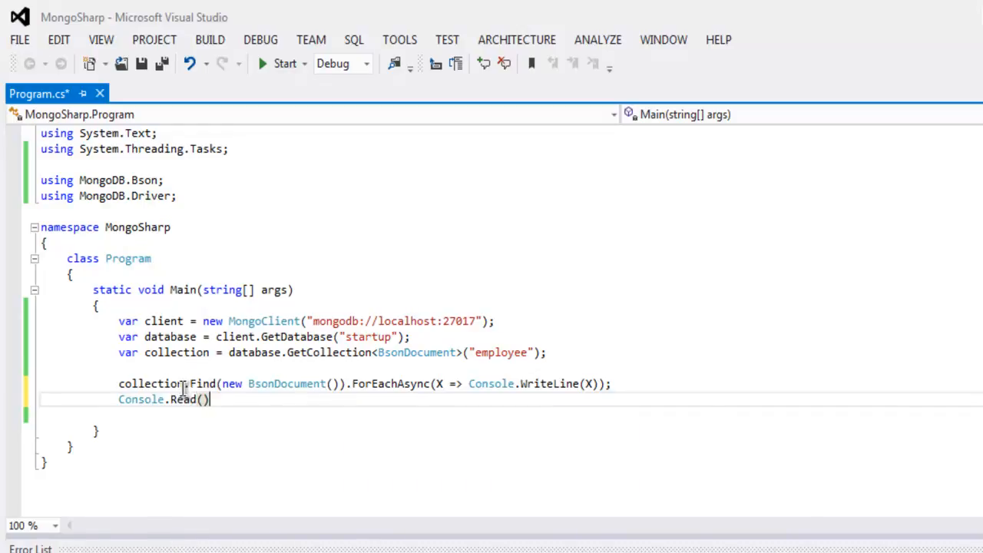
text(;)
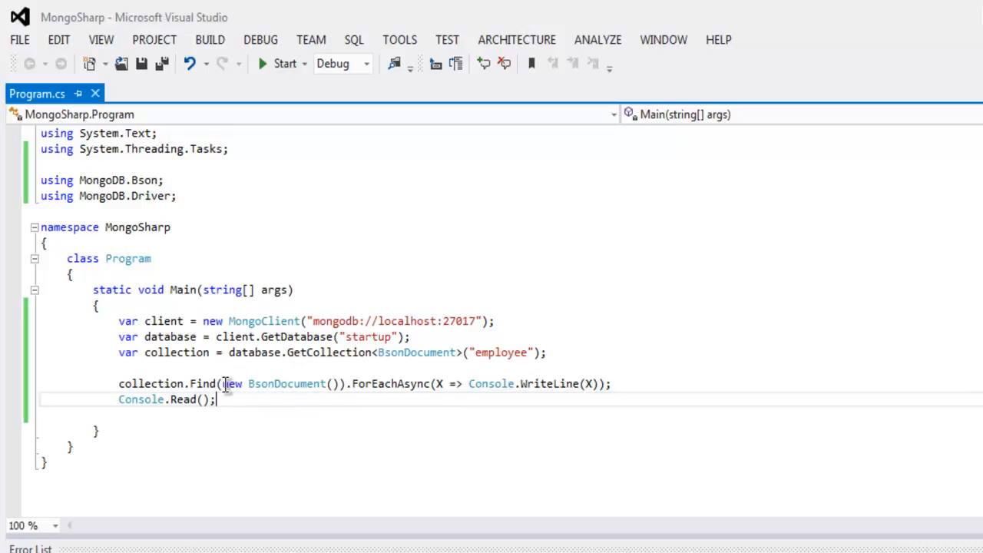
mouse_move(288, 416)
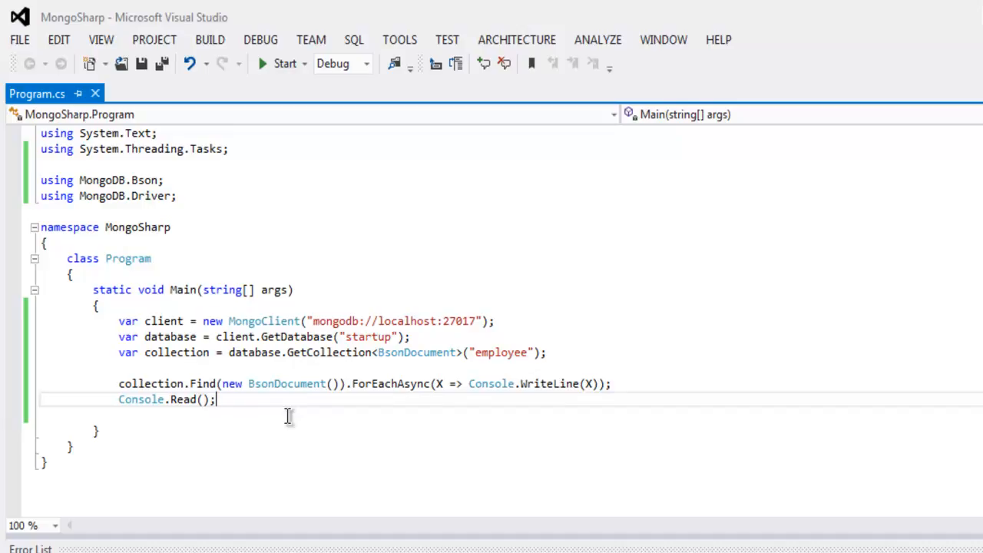
mouse_move(534, 483)
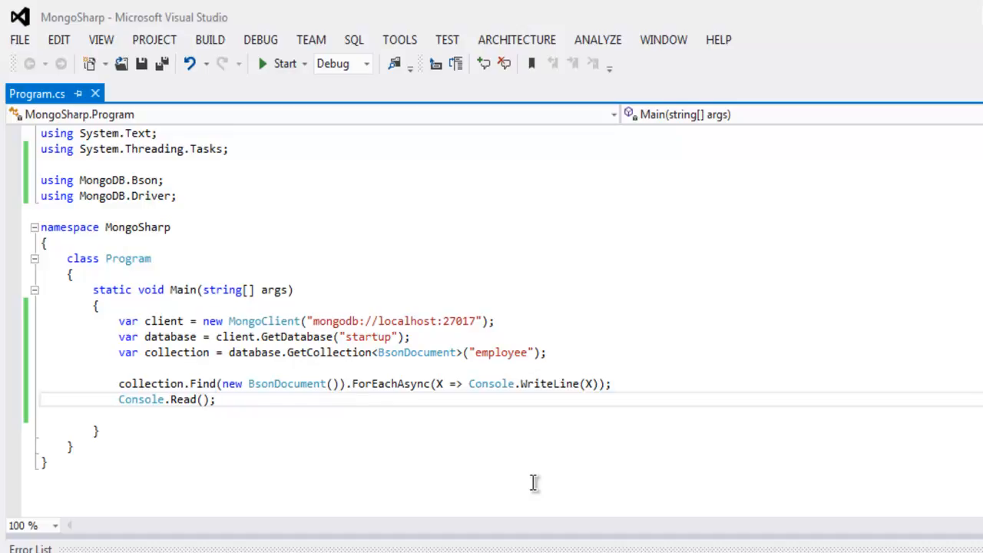
mouse_move(274, 80)
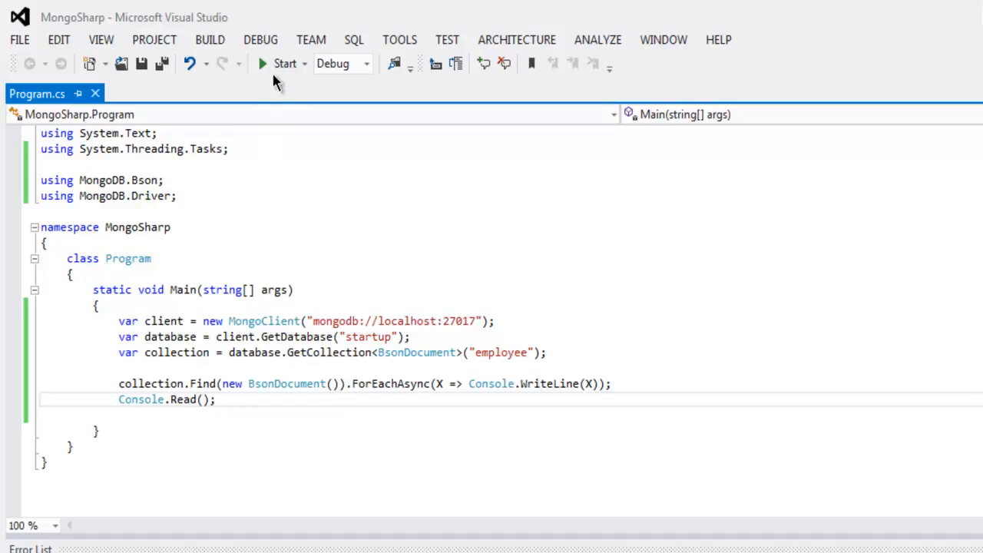
mouse_move(285, 63)
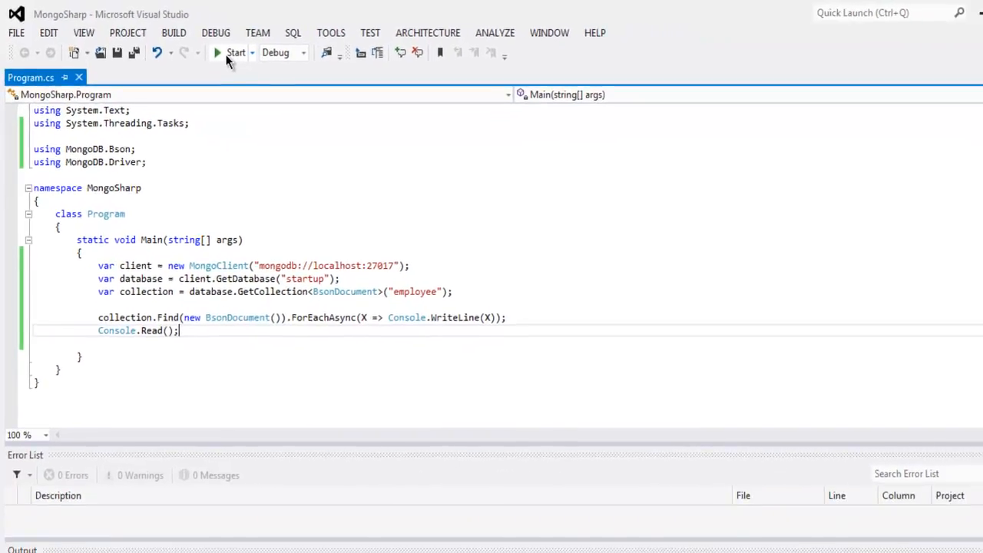
Start the MongoSharp app to show alex's employee document in the console
click(235, 52)
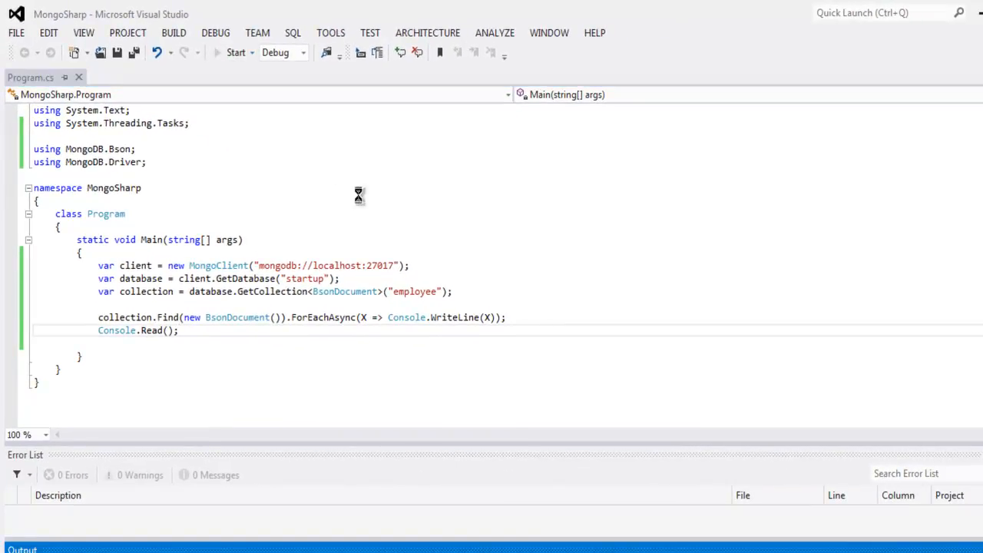
click(236, 52)
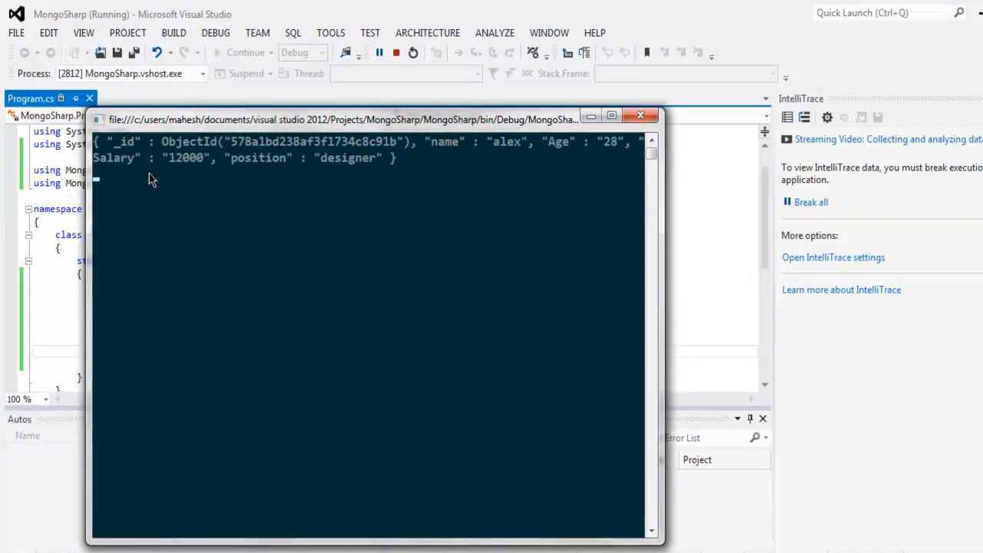
mouse_move(119, 151)
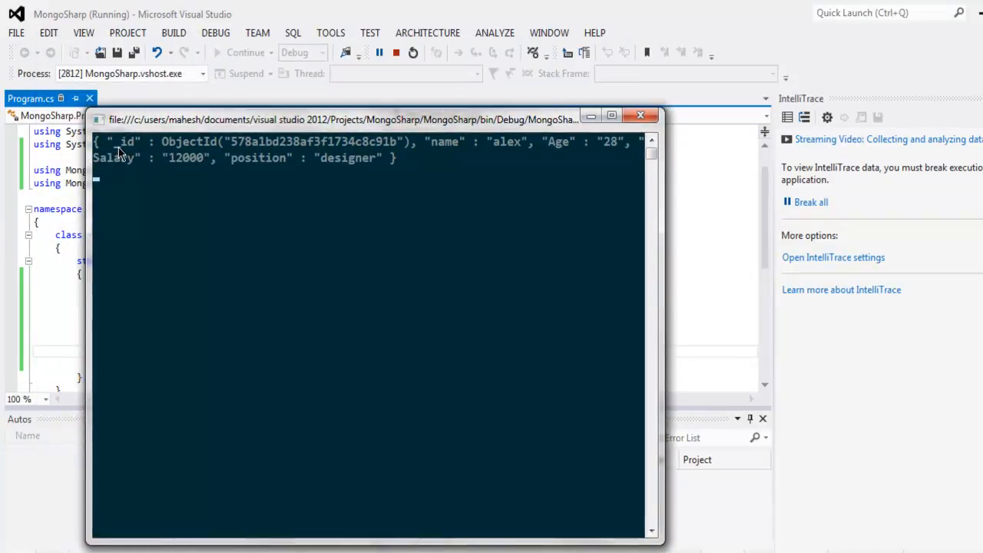
mouse_move(459, 151)
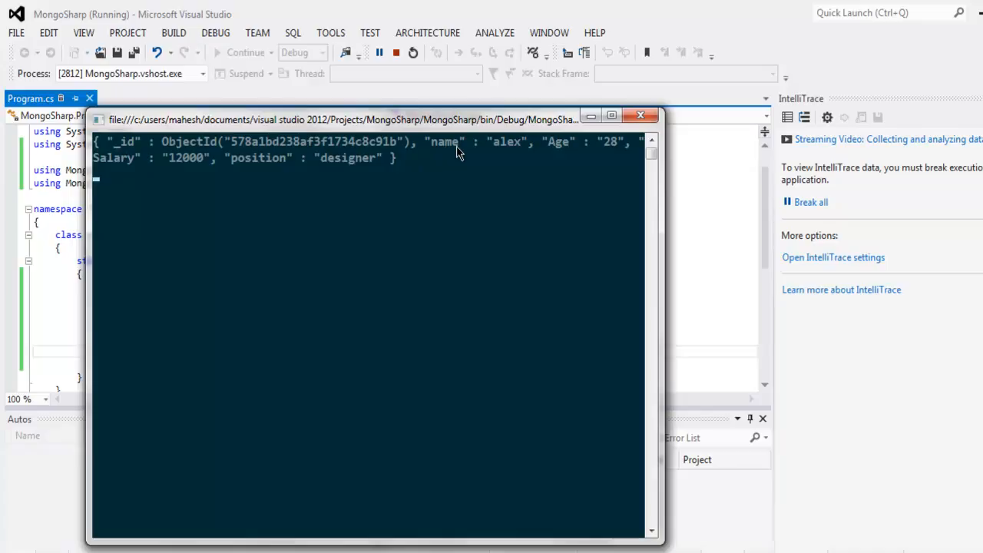
mouse_move(261, 178)
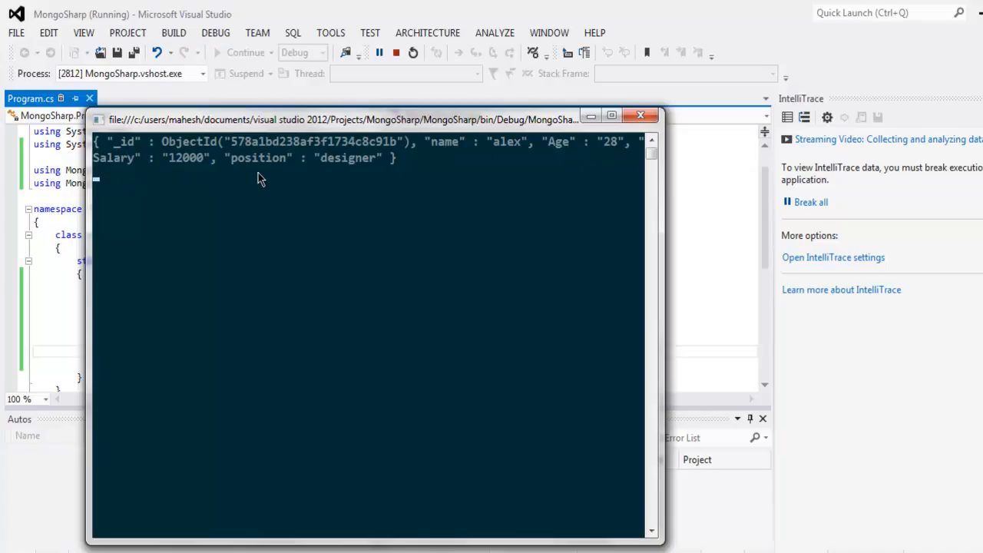
mouse_move(290, 190)
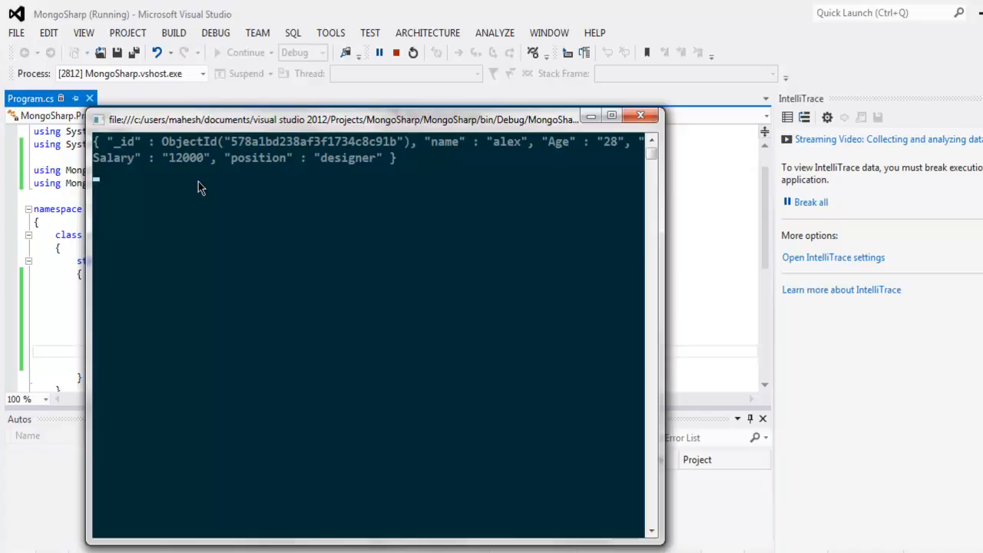
Close the console showing alex's document, stop the app, and select the Program class name
click(639, 115)
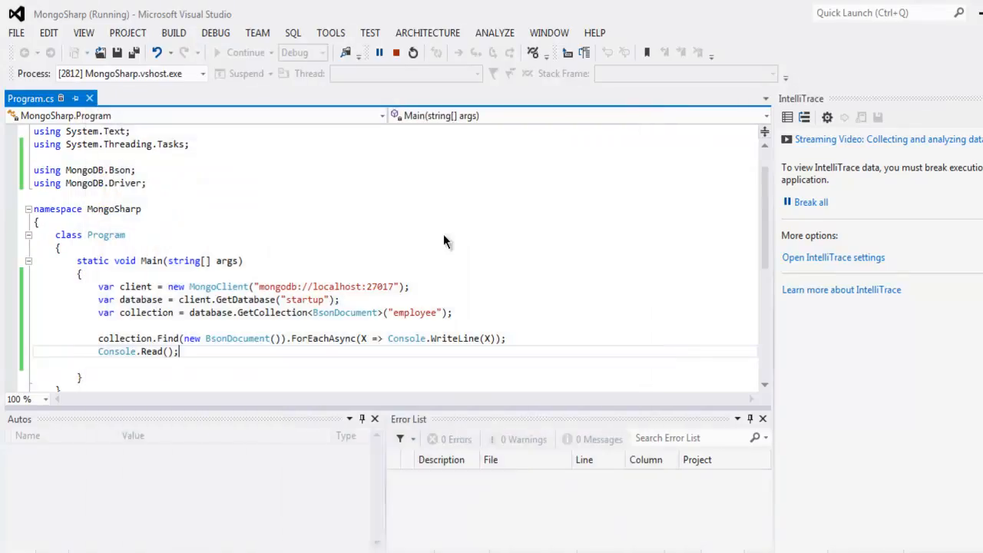
click(396, 52)
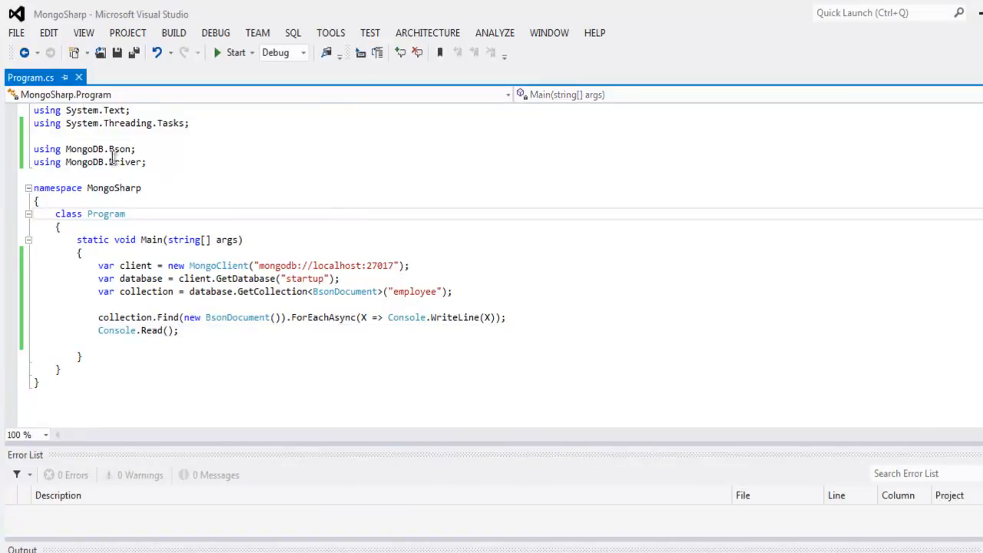
double_click(105, 213)
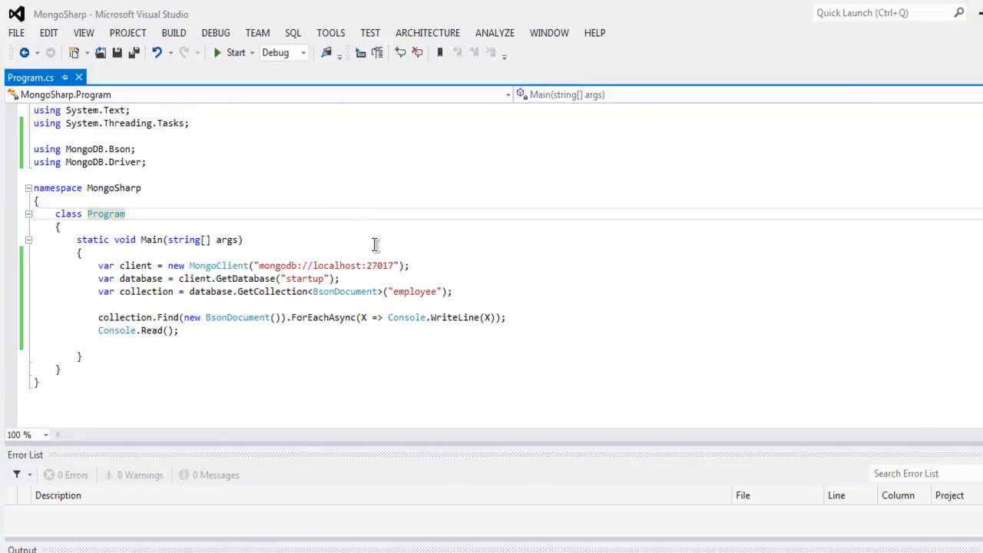